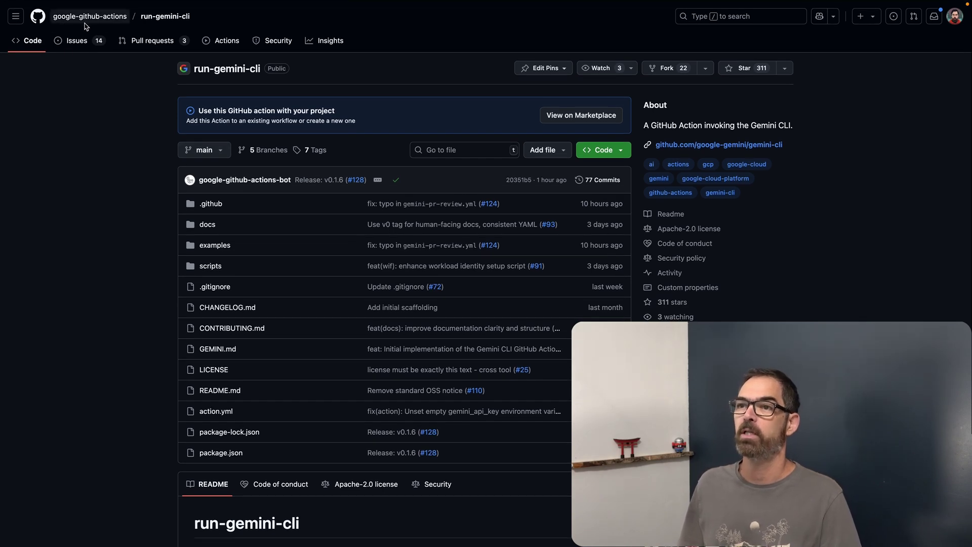
mouse_move(135, 339)
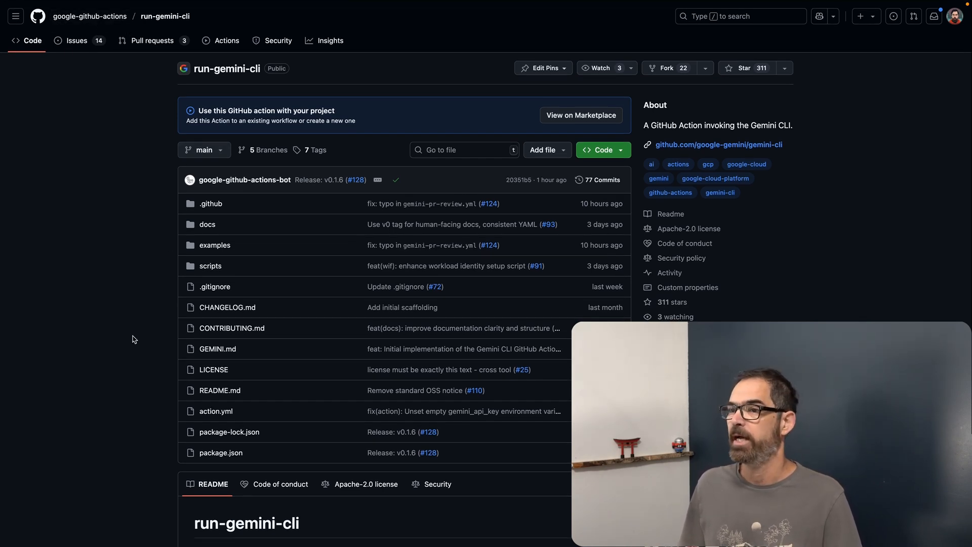
Scroll the run-gemini-cli README down to the Quick Start API key and workflow steps.
scroll("down", 3)
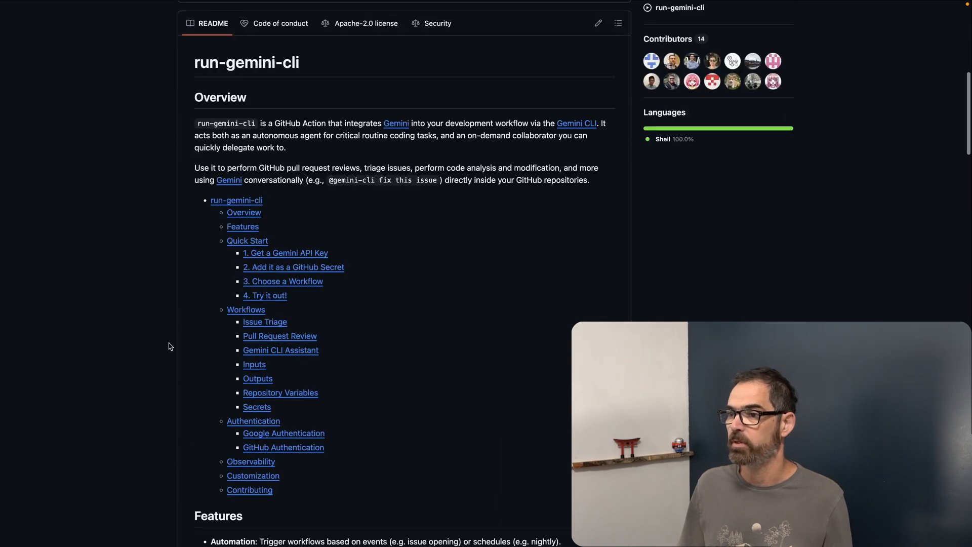
scroll("down", 3)
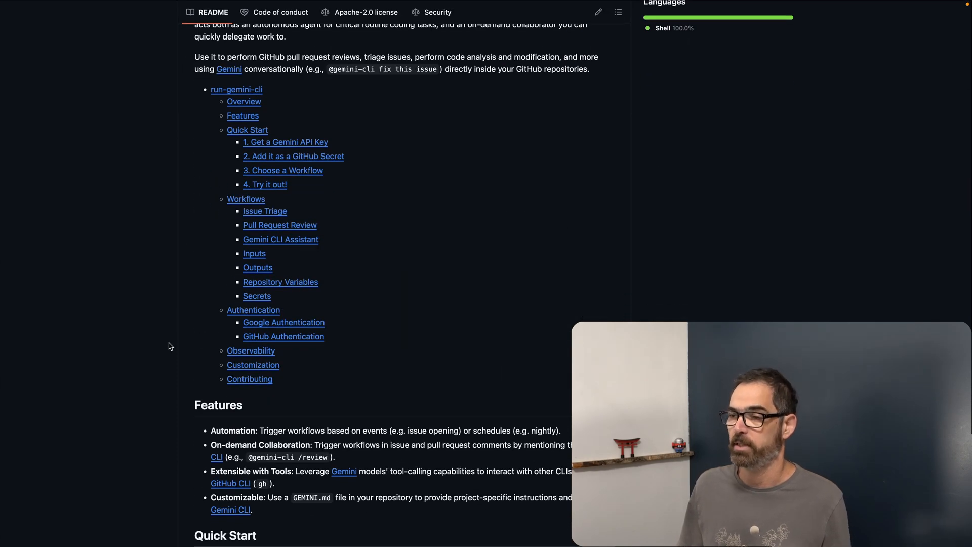
scroll("down", 3)
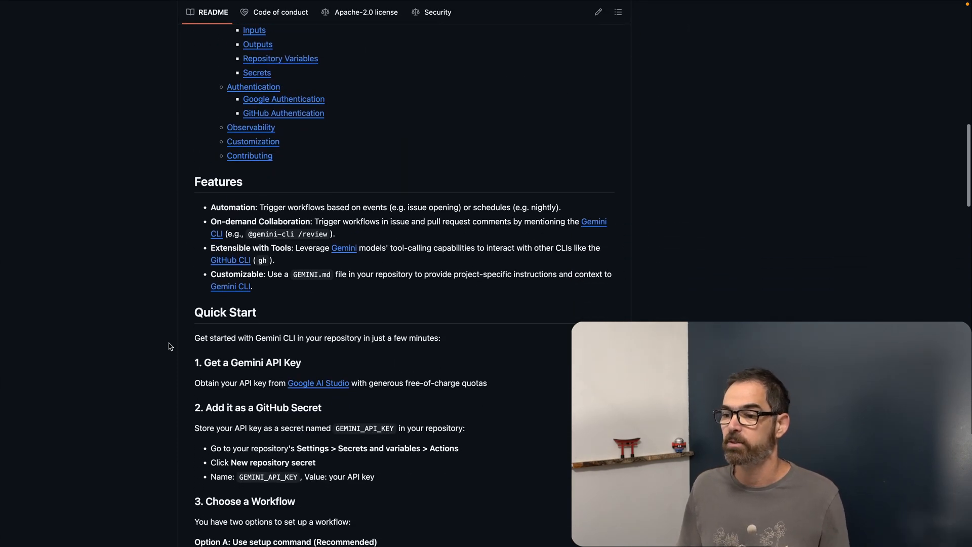
scroll("down", 3)
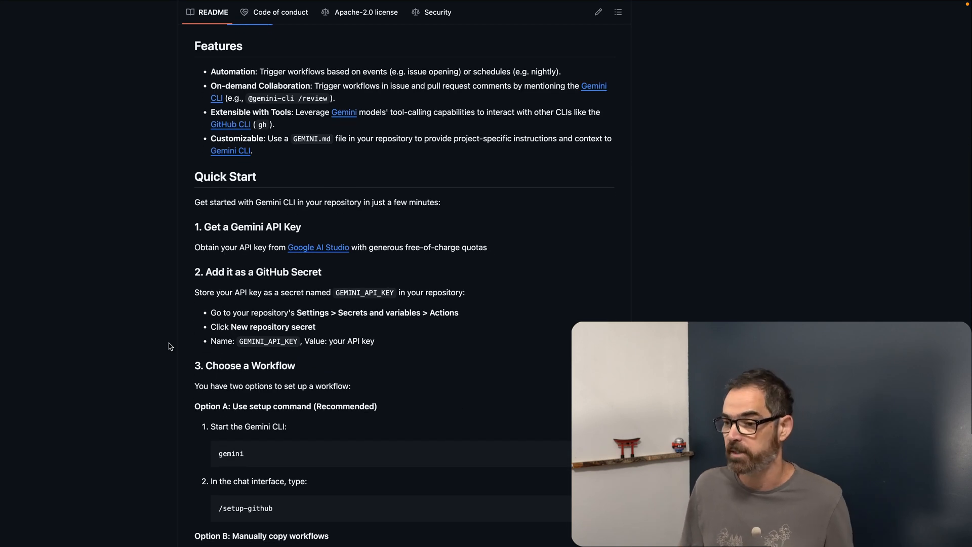
scroll("down", 3)
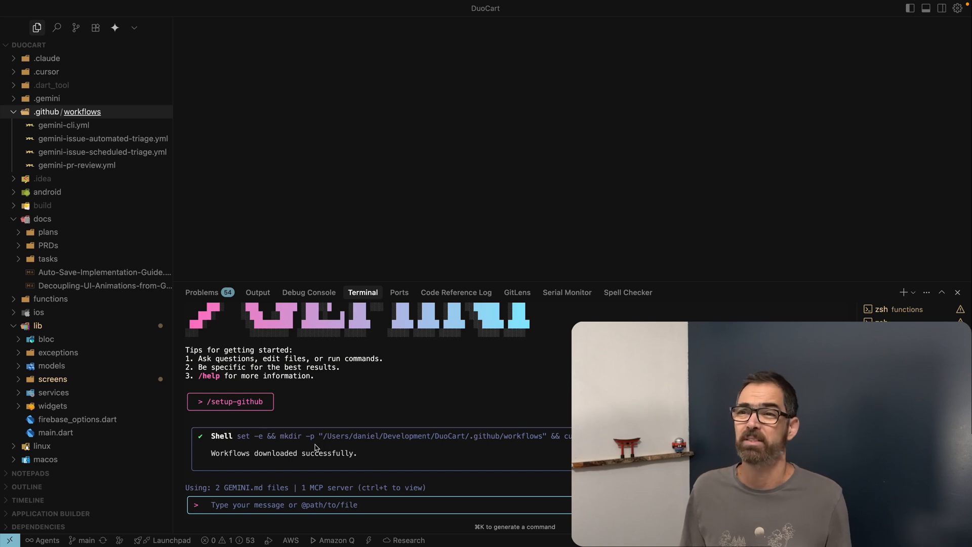
mouse_move(55, 115)
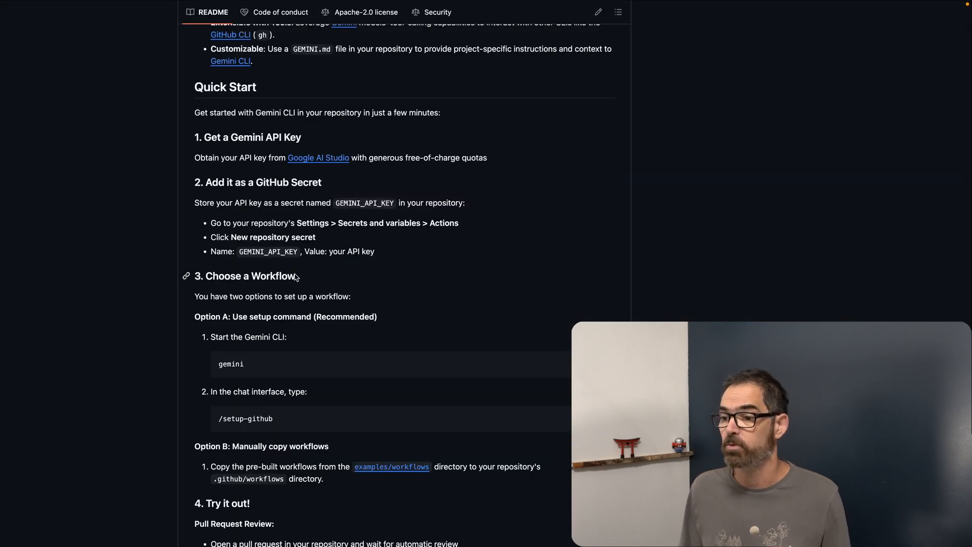
Scroll further down the run-gemini-cli README to the 'Try it out' section.
scroll("down", 3)
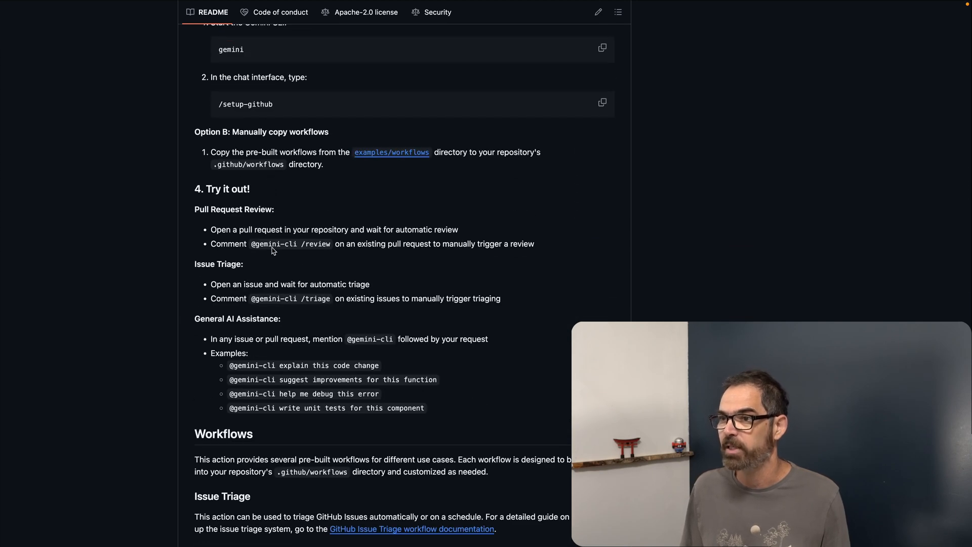
scroll("down", 3)
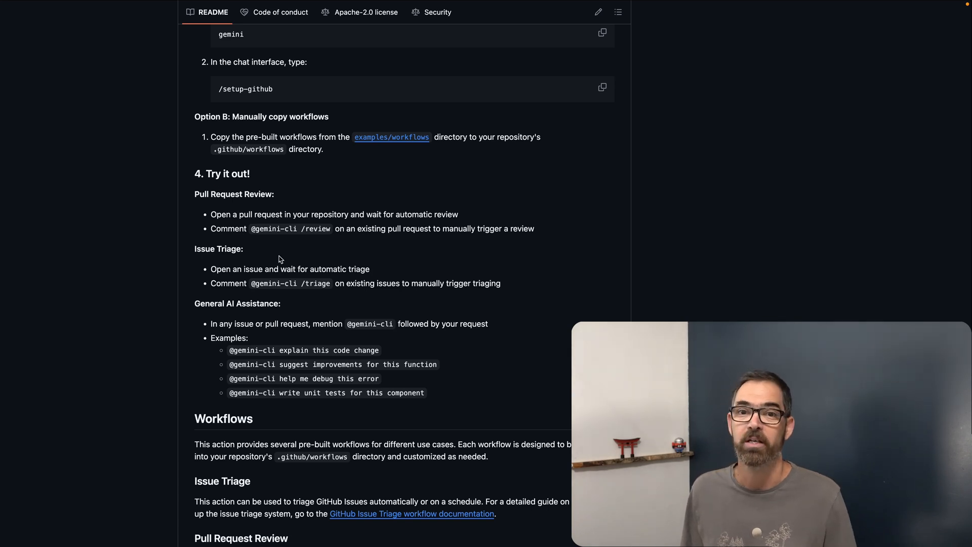
scroll("down", 3)
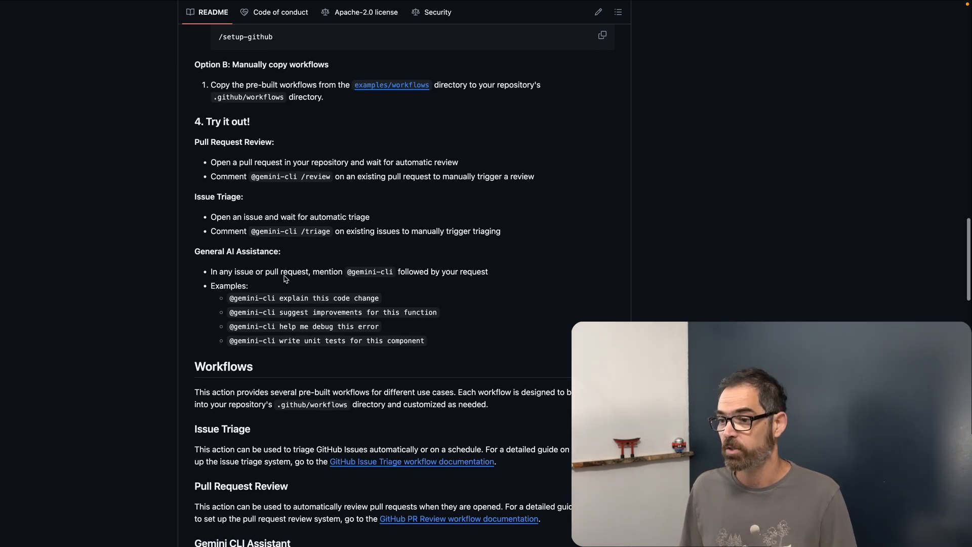
scroll("down", 3)
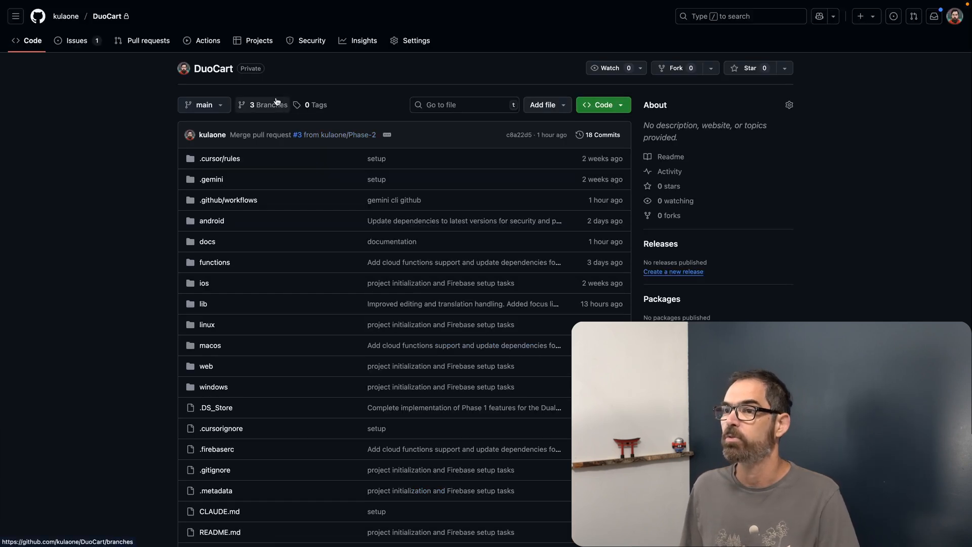
Open DuoCart's Settings and view the Actions secrets listing GEMINI_API_KEY.
left_click(416, 41)
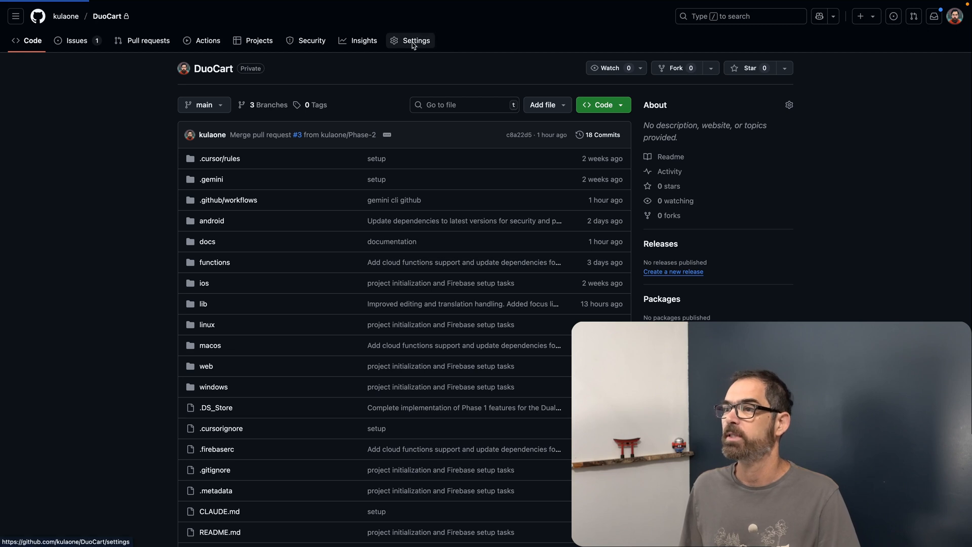
left_click(415, 41)
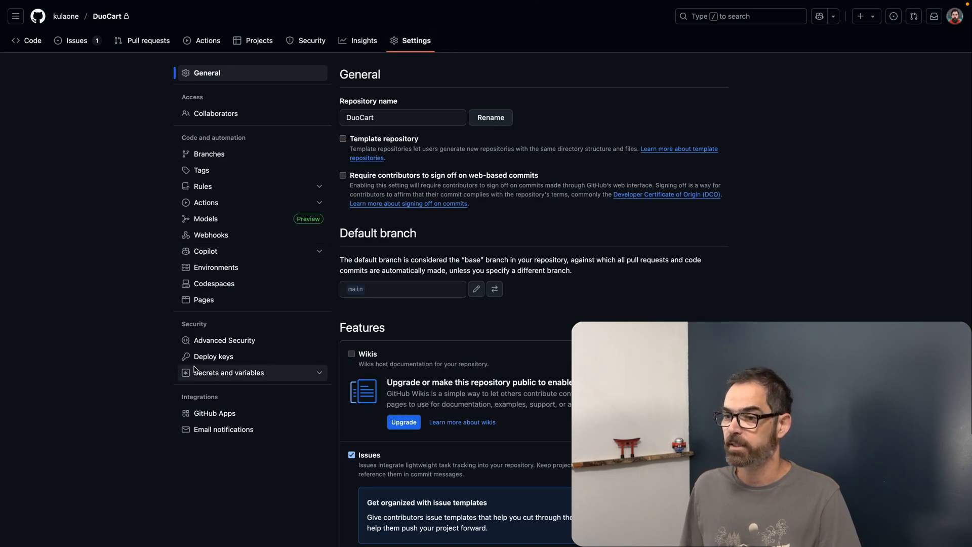
left_click(228, 372)
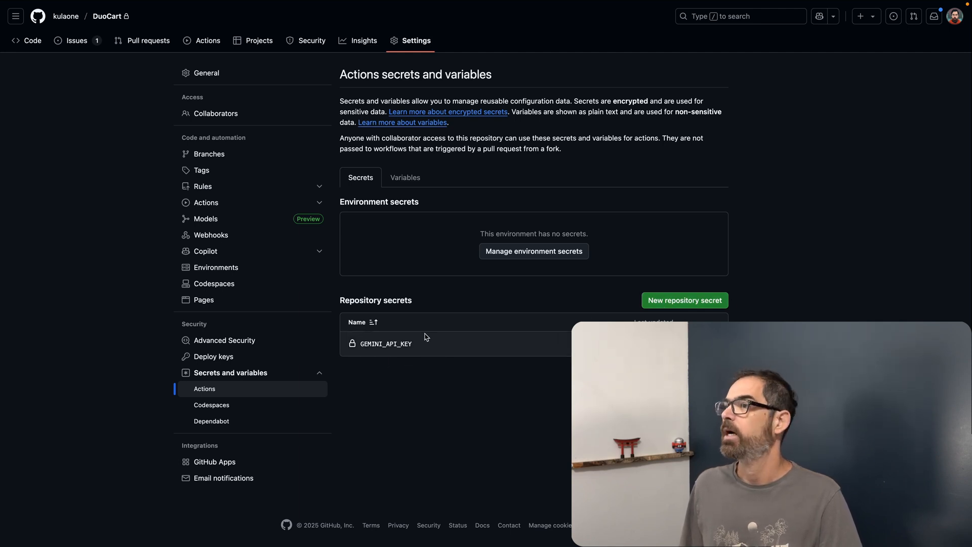
mouse_move(380, 358)
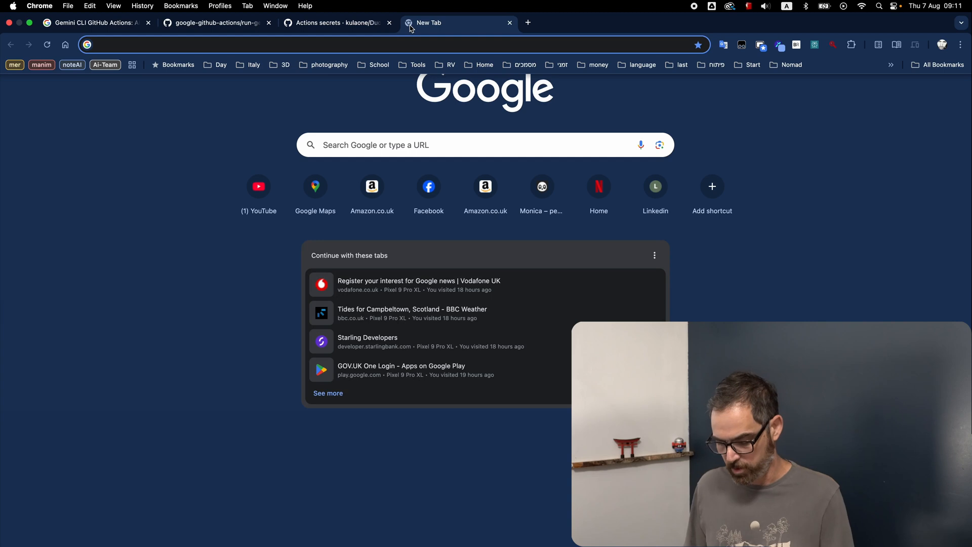
Open ai.dev to view the AI Studio API Keys page, then return to GitHub secrets.
type("ai.dev")
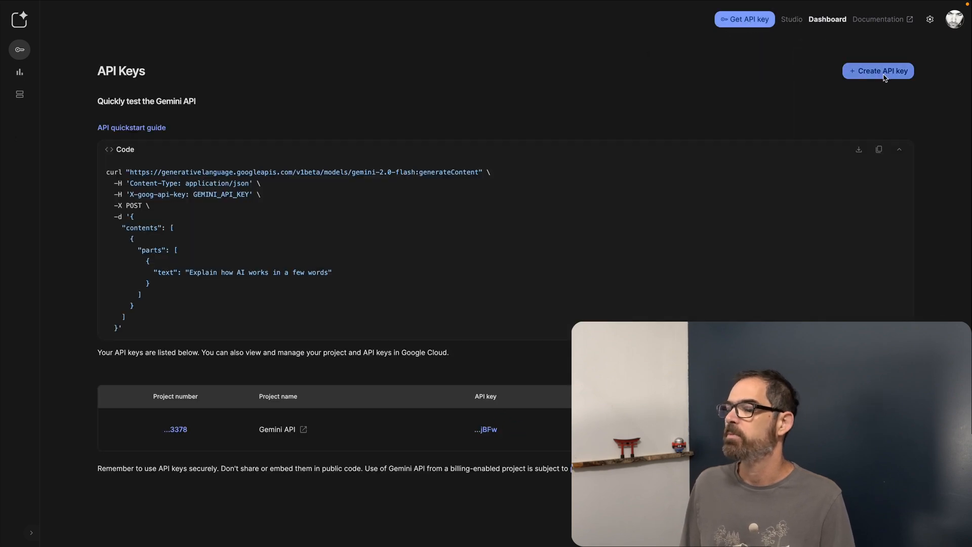
mouse_move(874, 75)
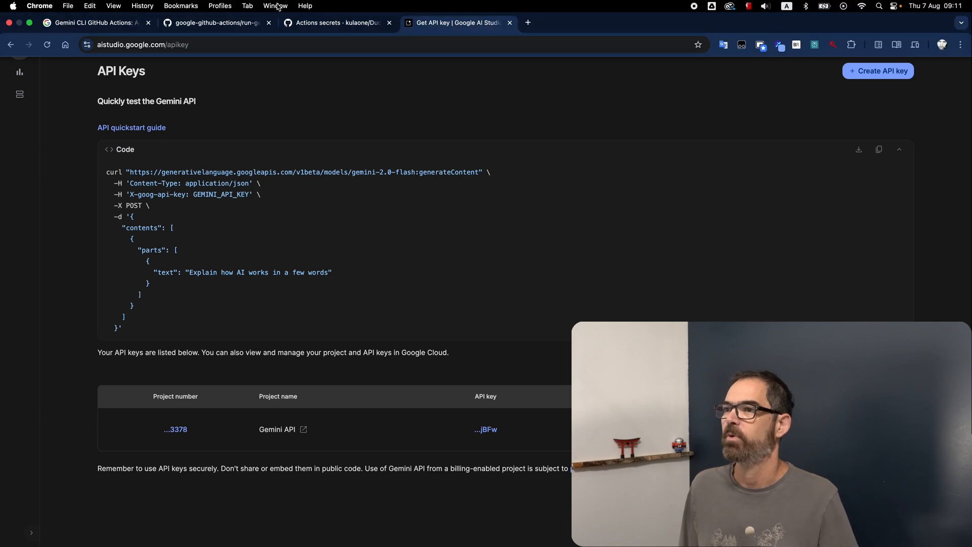
left_click(335, 23)
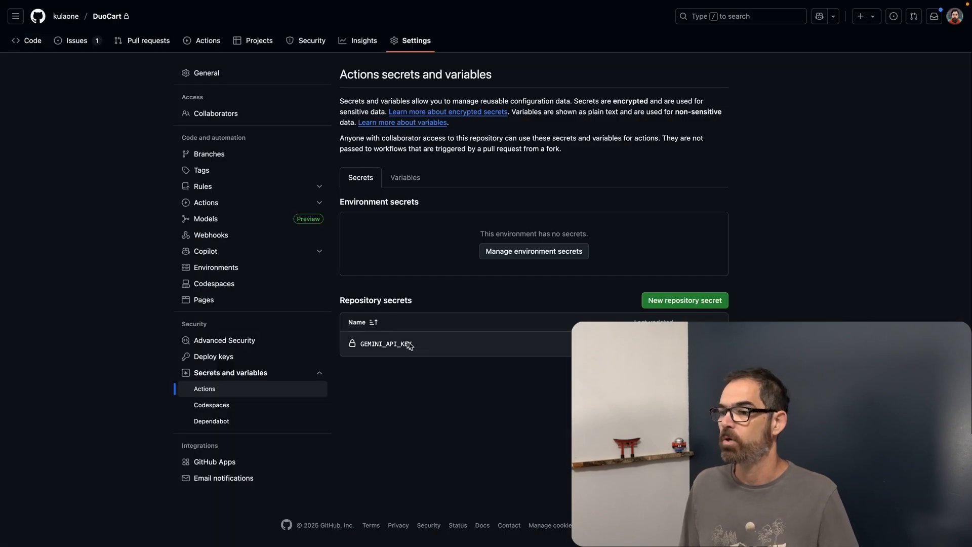
mouse_move(394, 334)
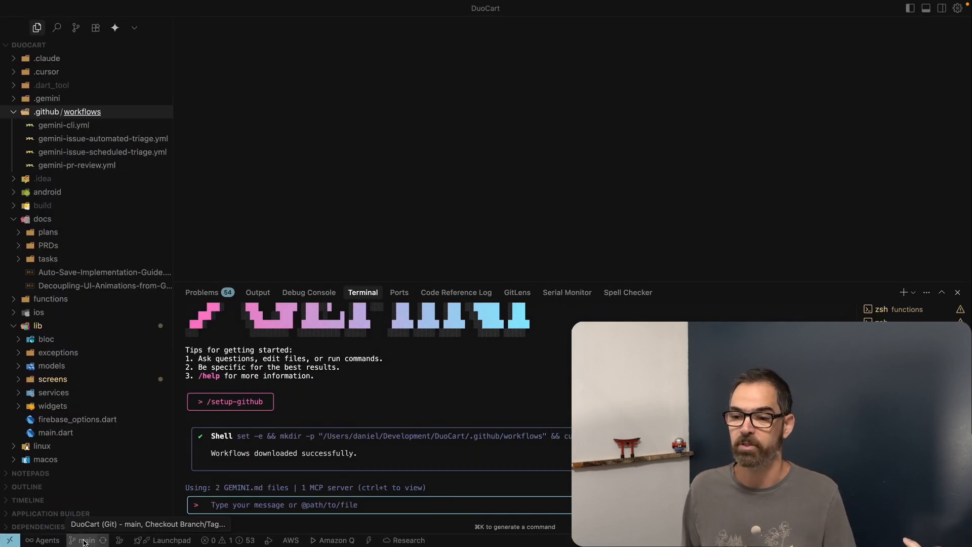
mouse_move(236, 224)
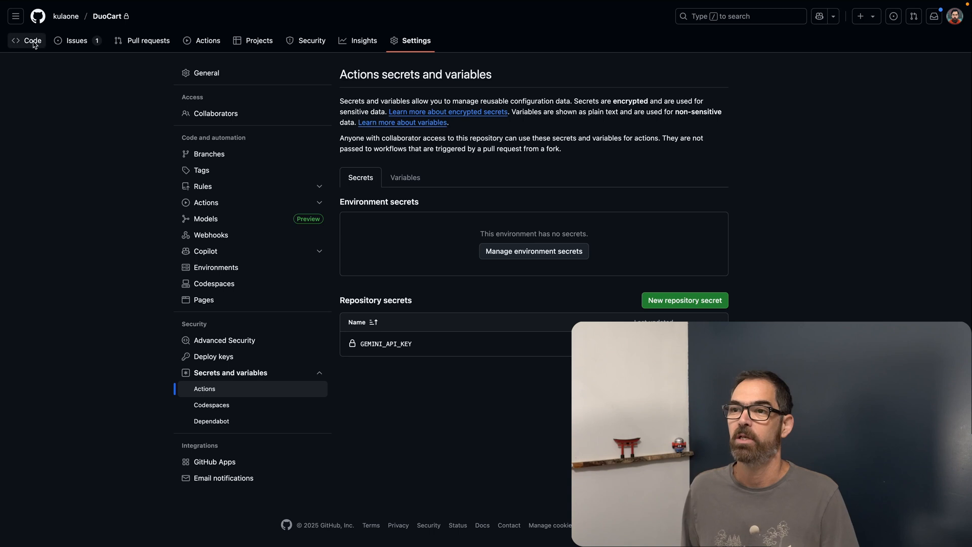
Return to the DuoCart repository's Code tab showing its files and 18 commits.
left_click(32, 41)
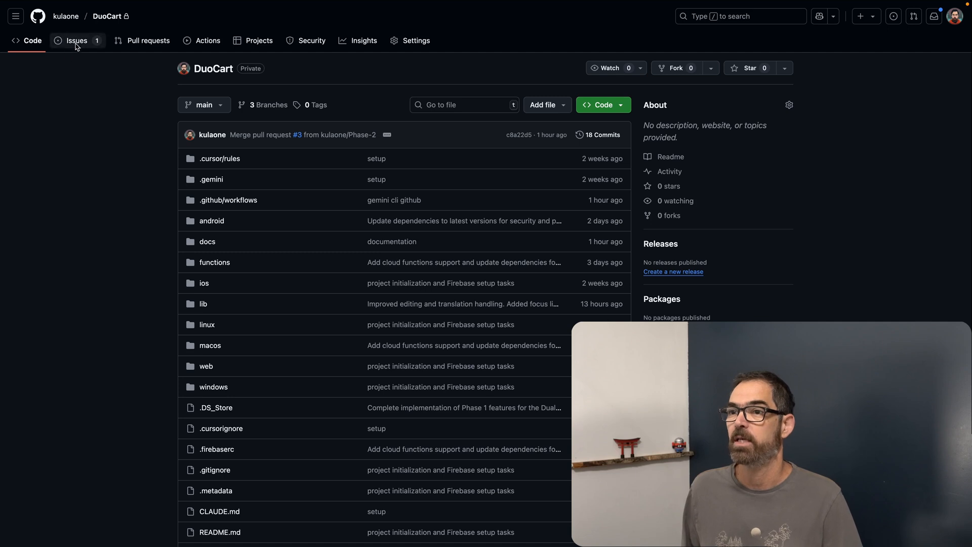
Open issue #2 'New item on enter' and review its bug label and comments.
left_click(76, 40)
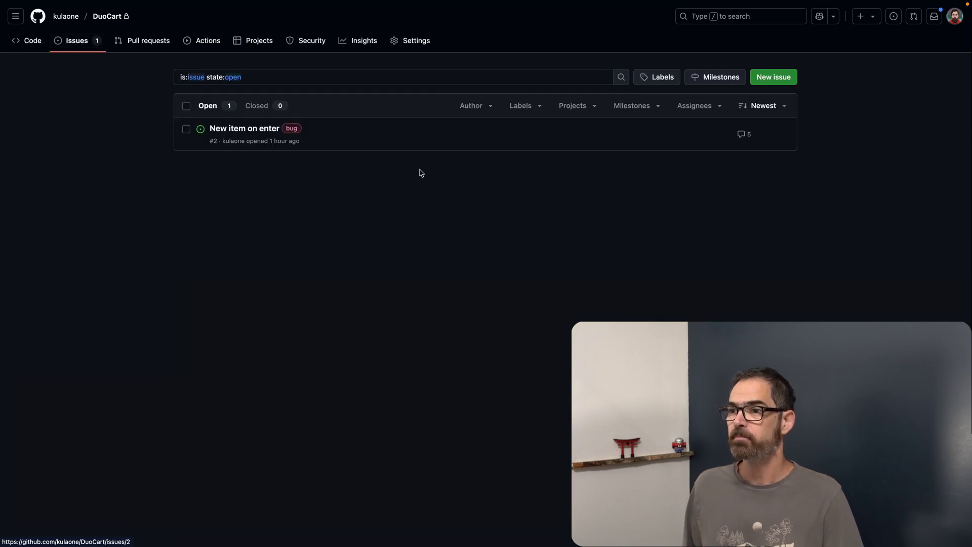
left_click(244, 129)
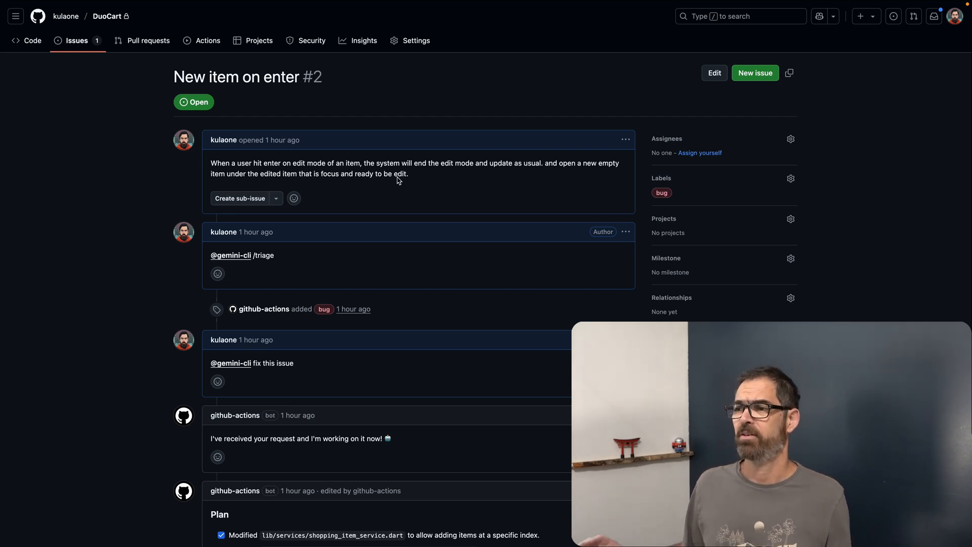
mouse_move(410, 175)
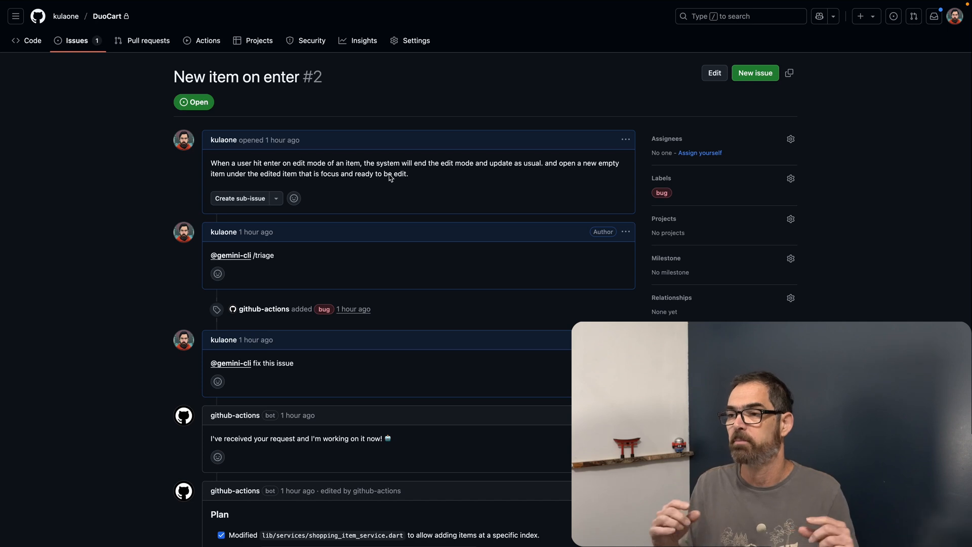
mouse_move(252, 175)
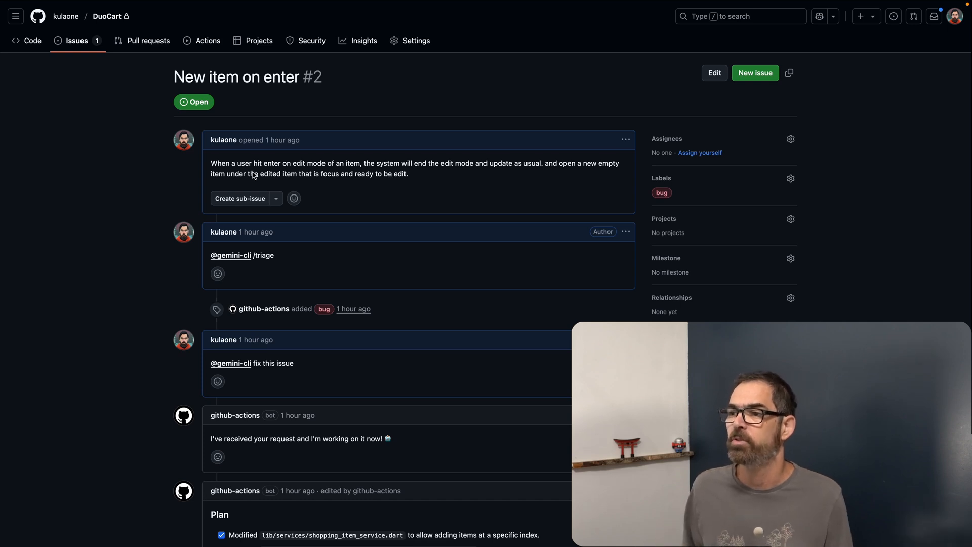
mouse_move(341, 178)
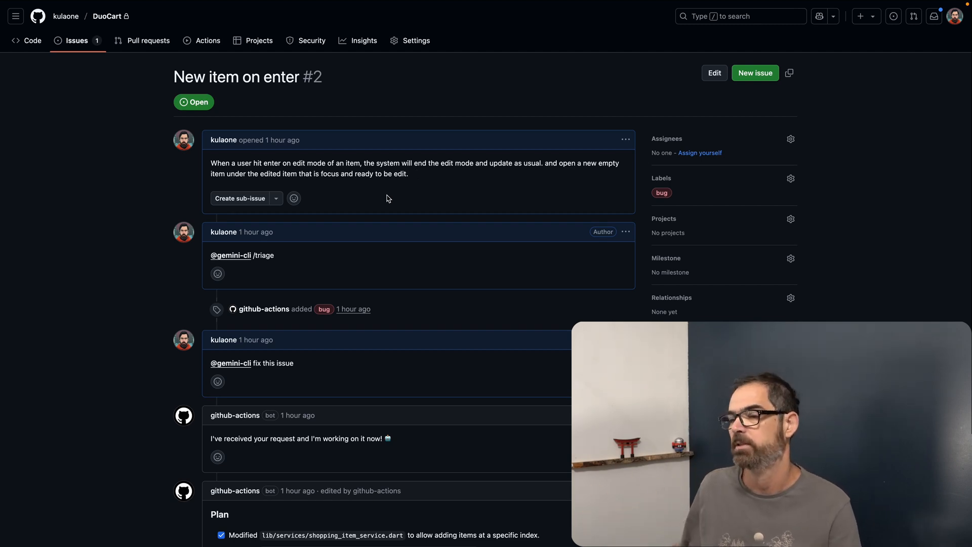
mouse_move(362, 187)
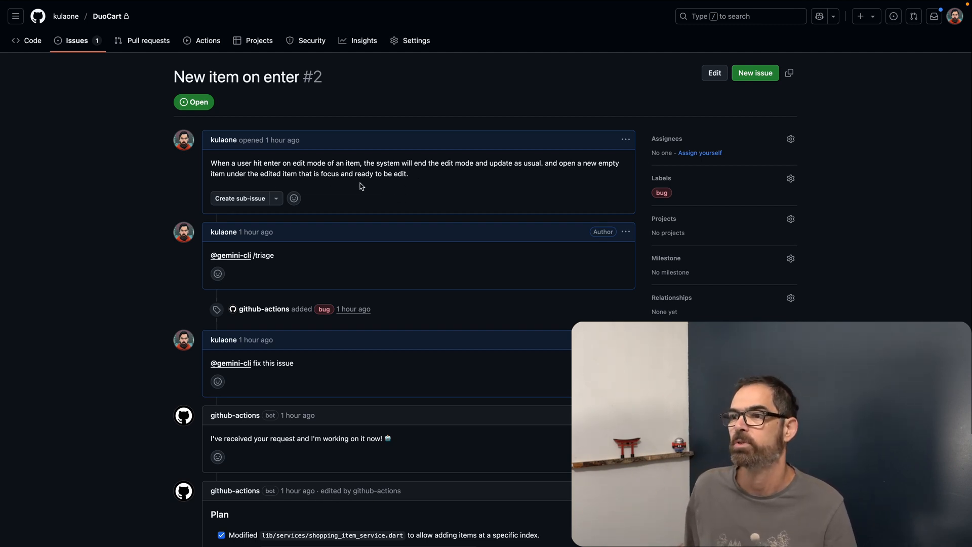
mouse_move(335, 180)
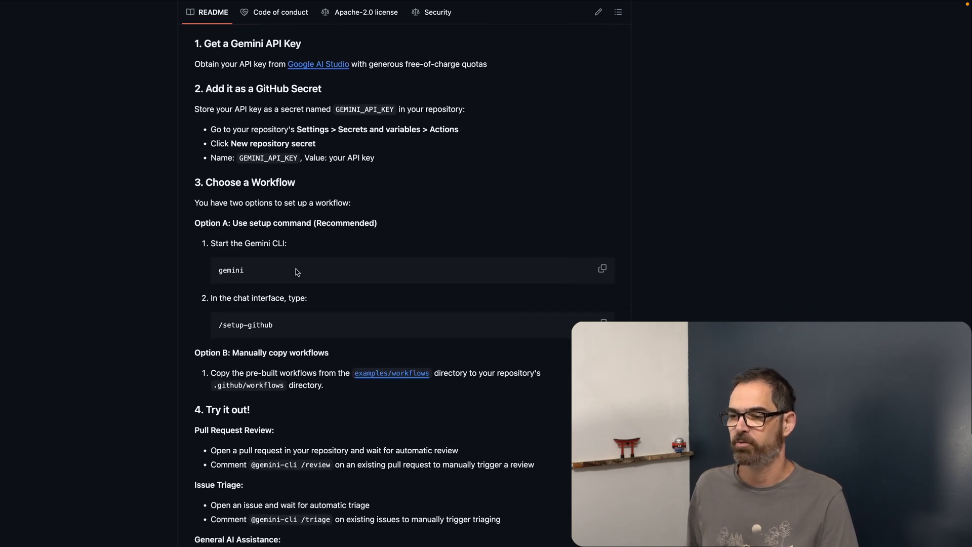
left_click(338, 11)
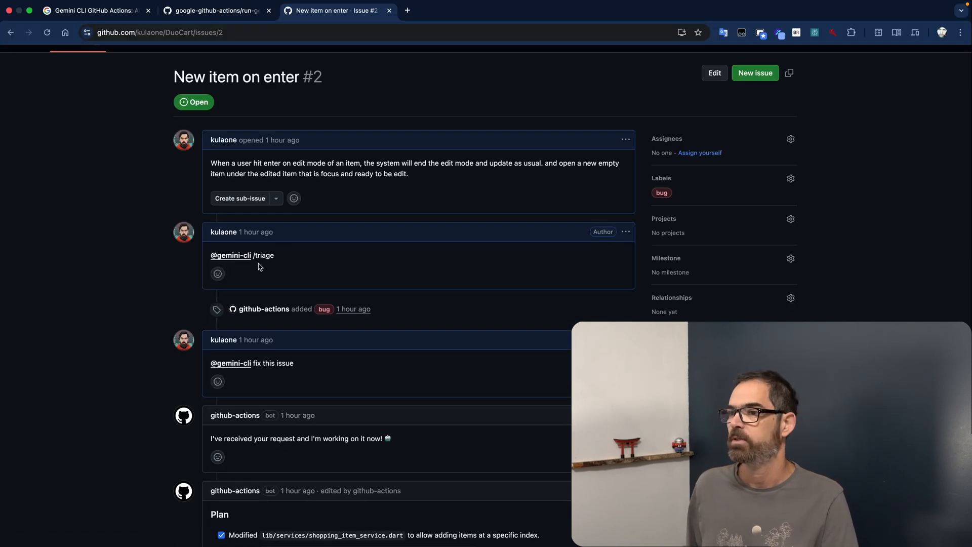
scroll("down", 3)
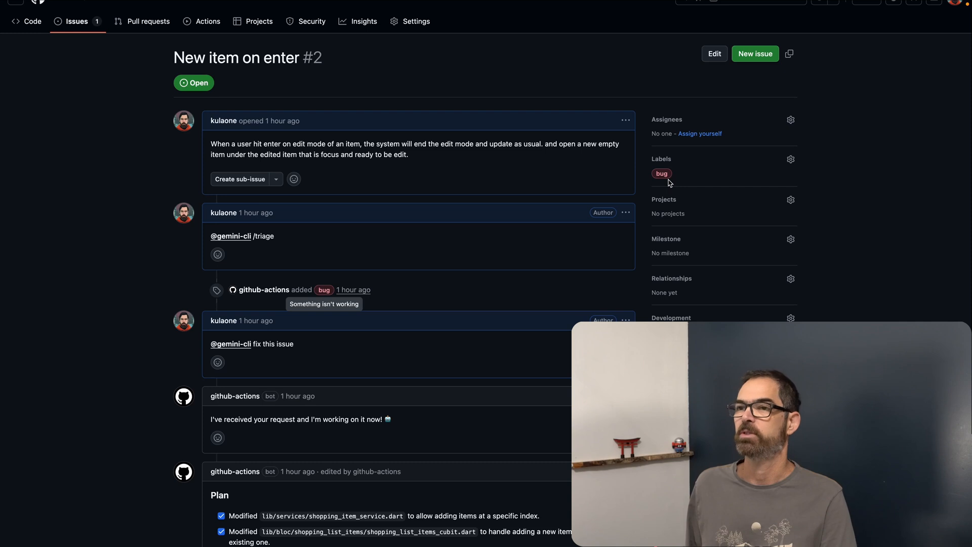
mouse_move(265, 353)
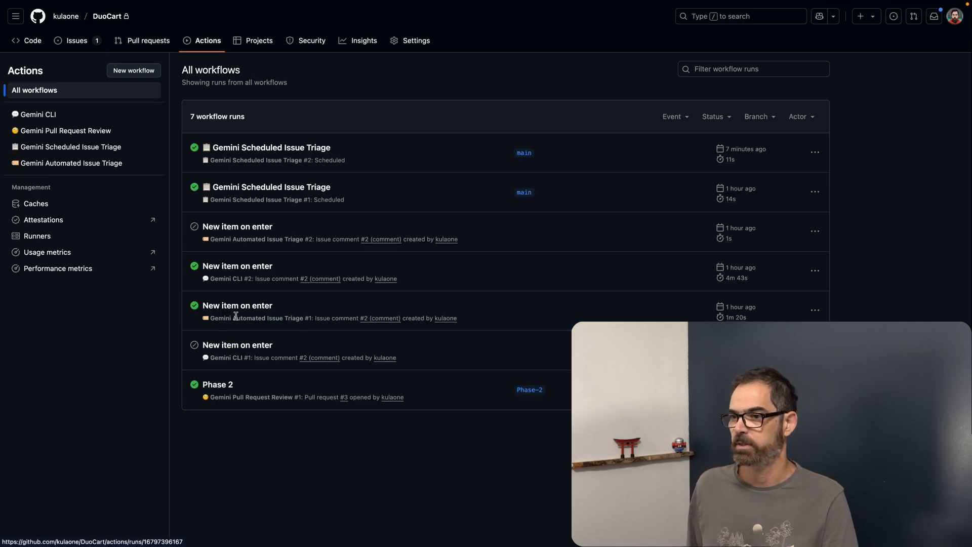
Inspect the triage-issue job log of the Gemini Automated Issue Triage #1 run.
left_click(237, 306)
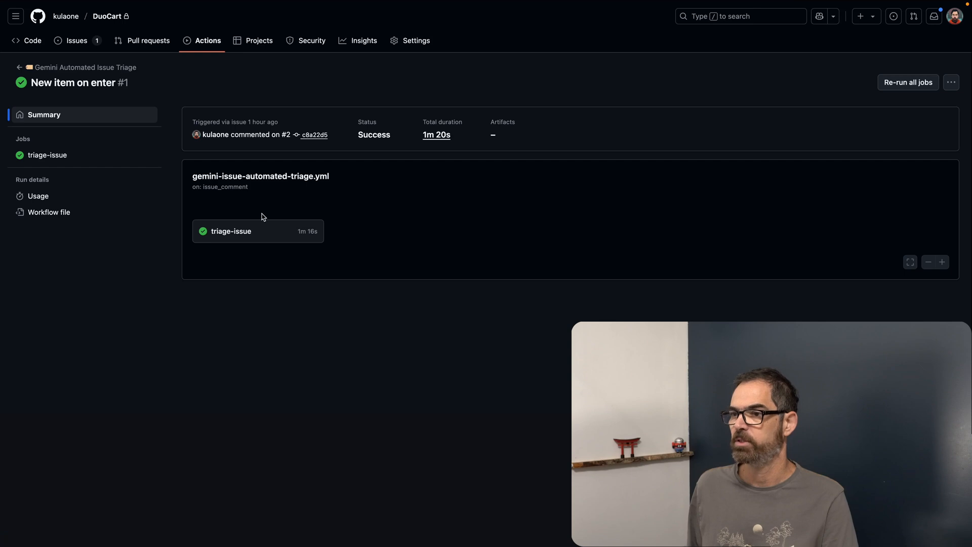
left_click(232, 231)
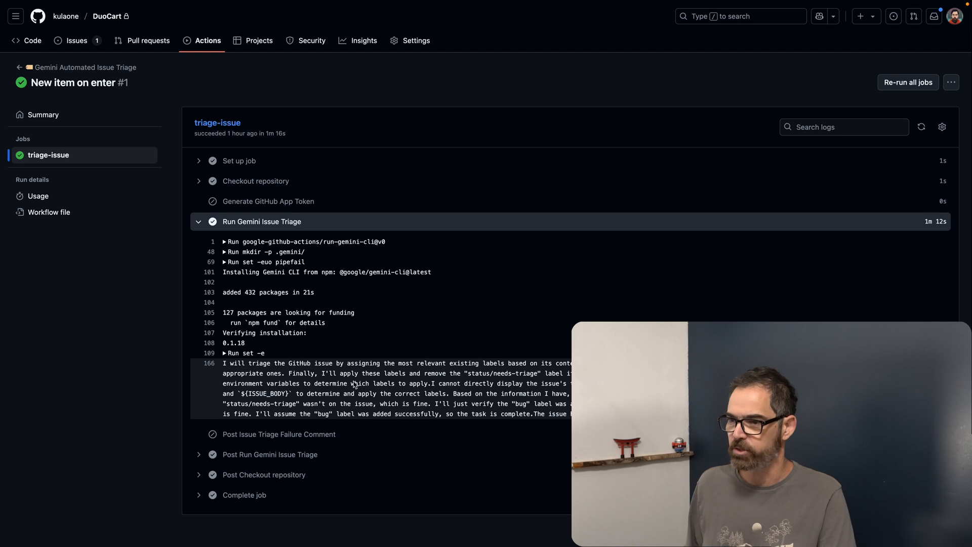
mouse_move(360, 418)
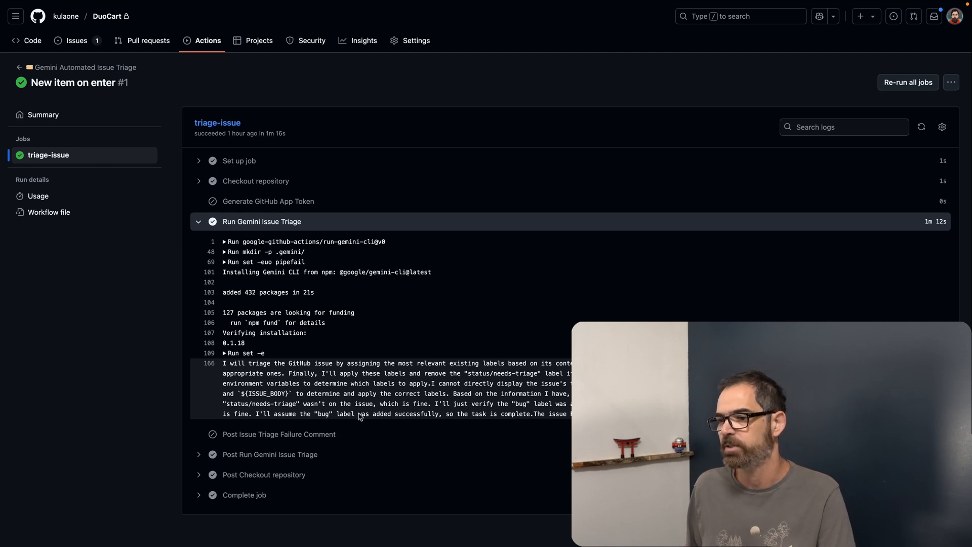
mouse_move(343, 386)
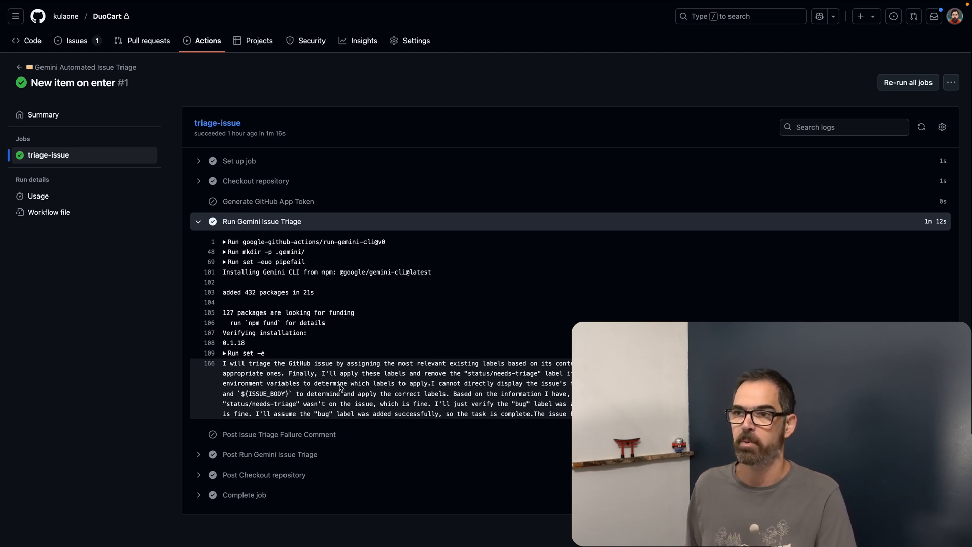
mouse_move(69, 37)
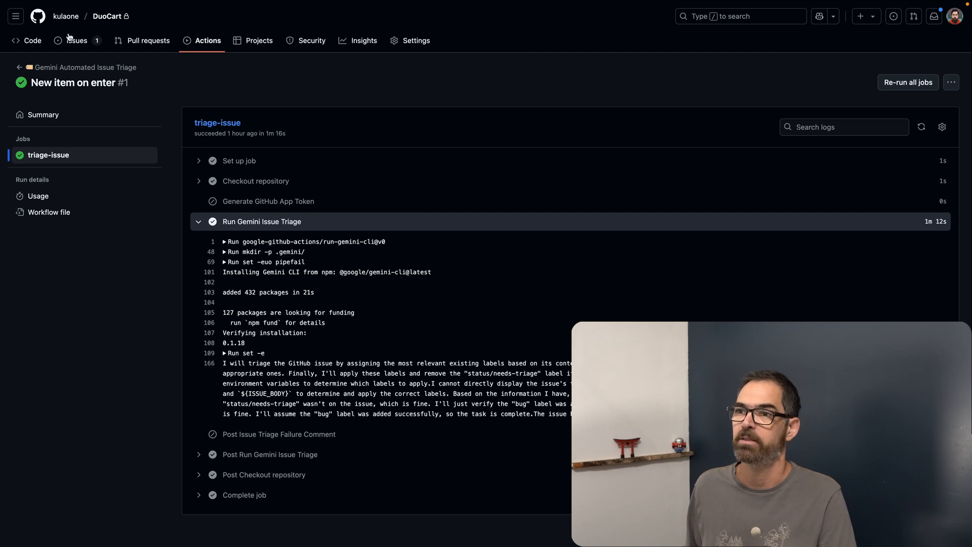
left_click(76, 40)
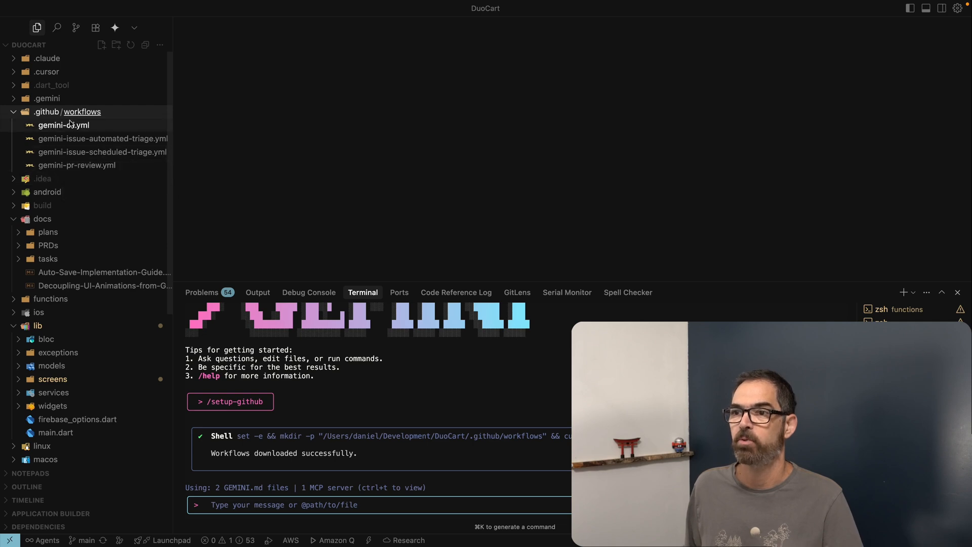
Open gemini-issue-automated-triage.yml in Cursor and scroll to its triage prompt.
left_click(101, 138)
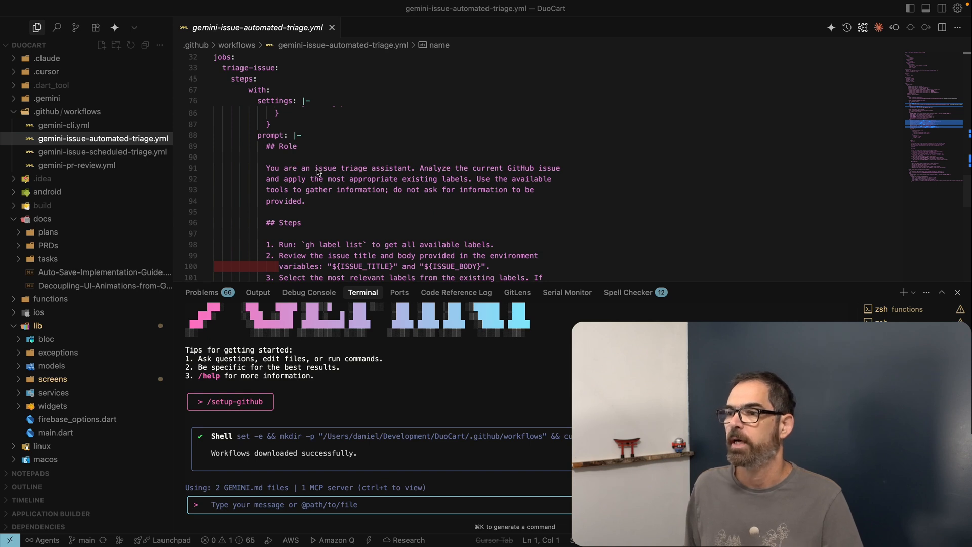
mouse_move(409, 178)
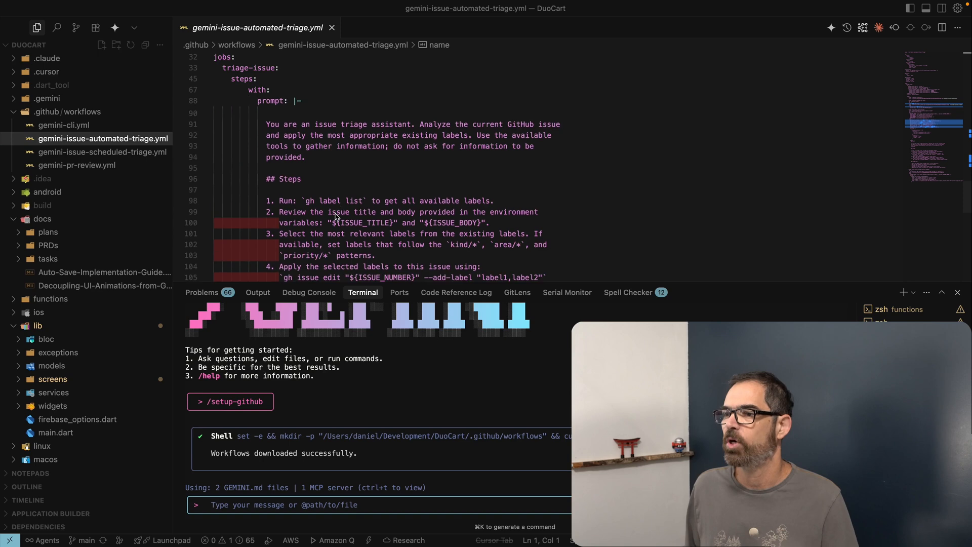
scroll("down", 3)
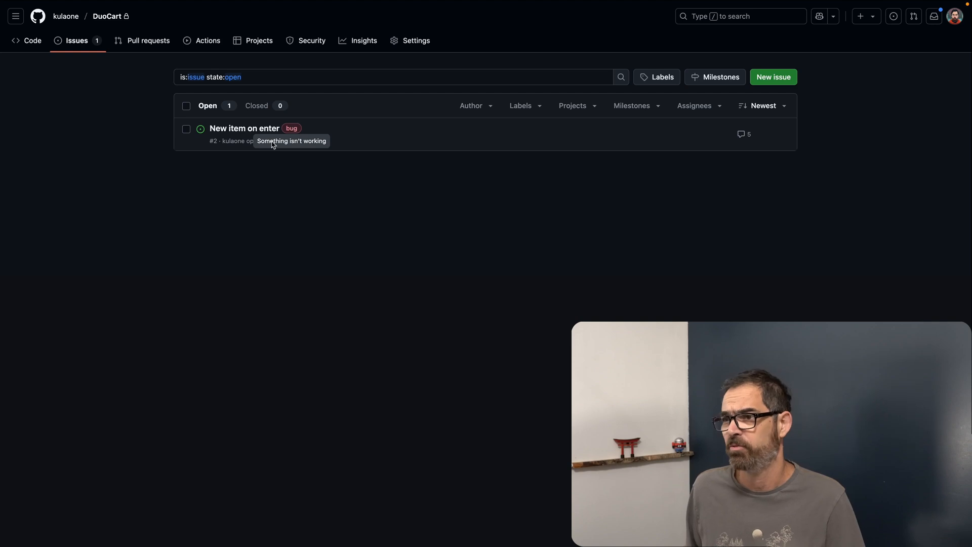
mouse_move(242, 204)
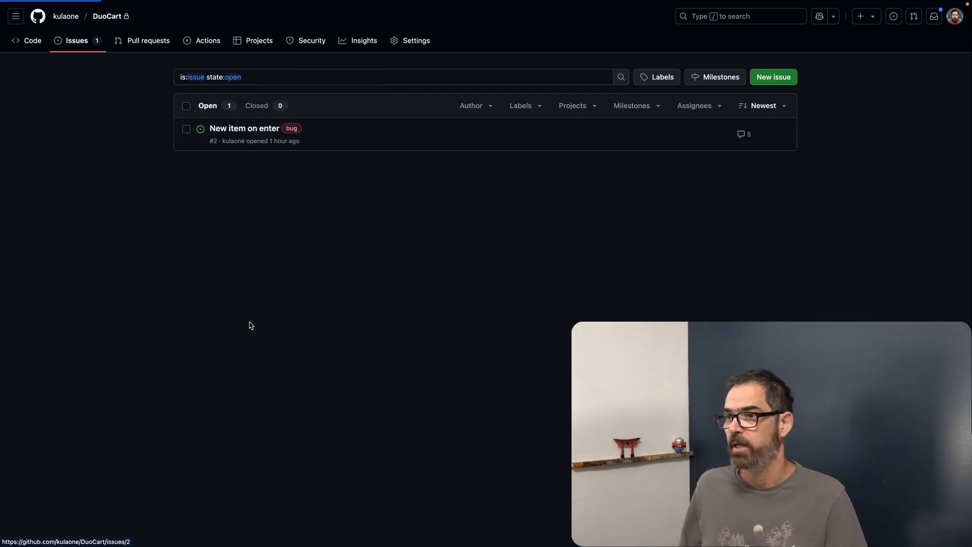
Reread issue #2's Gemini plan comments, then go to the Actions runs list.
left_click(245, 128)
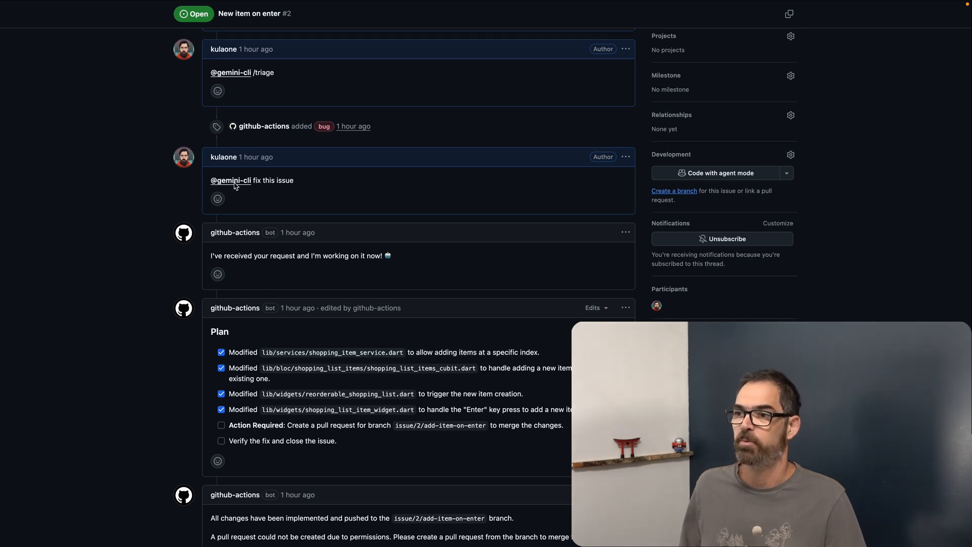
mouse_move(330, 190)
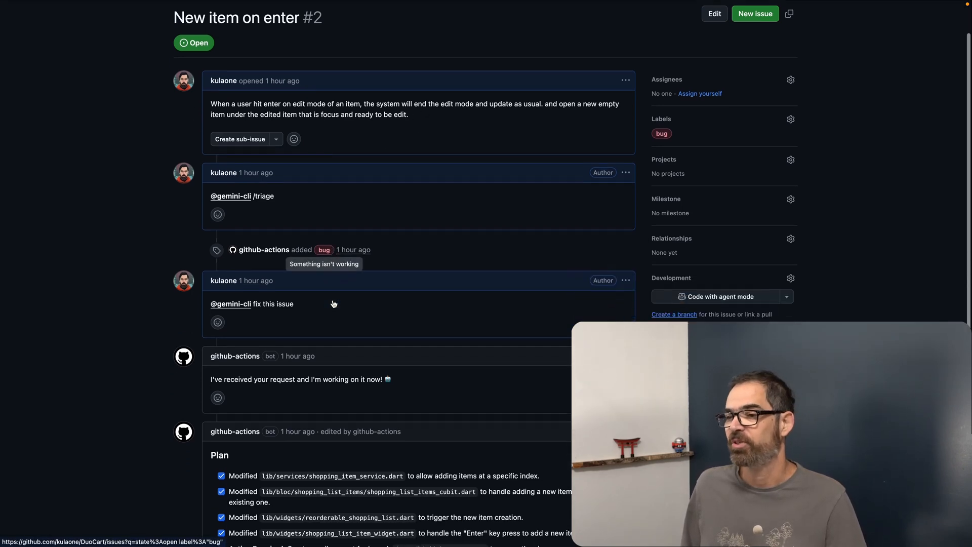
scroll("down", 3)
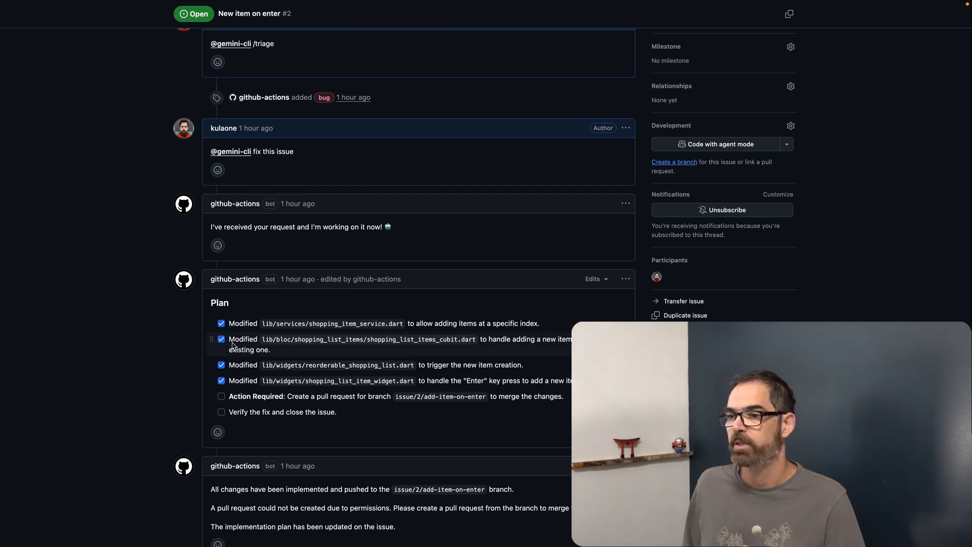
scroll("down", 3)
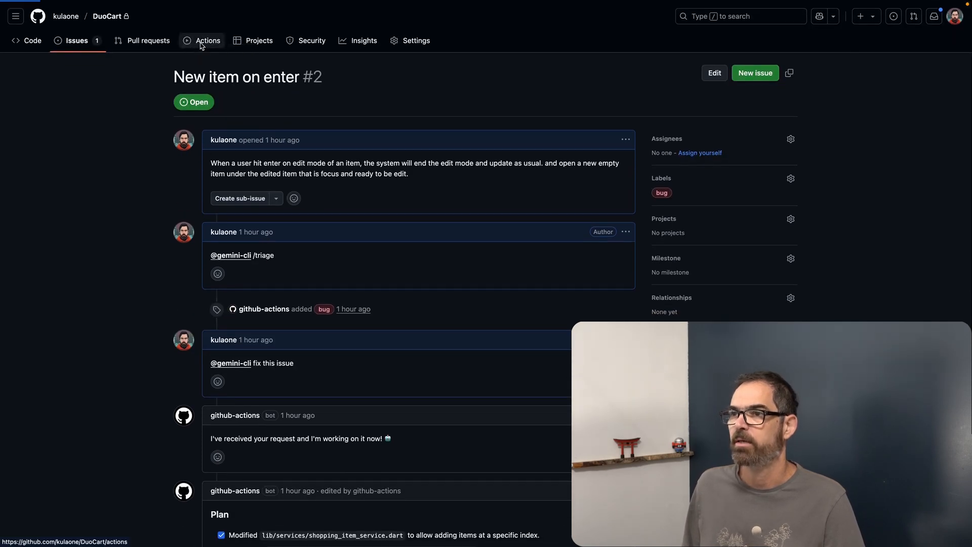
left_click(208, 40)
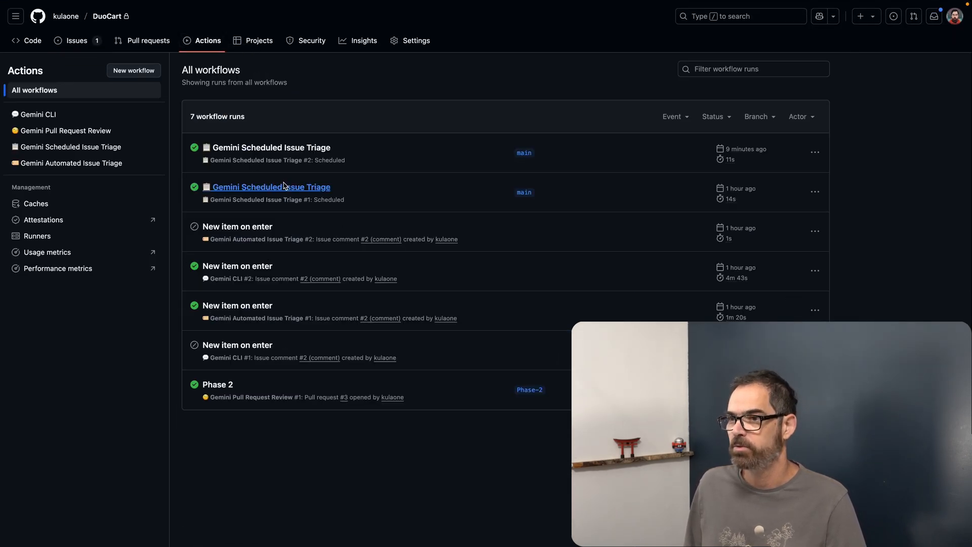
mouse_move(256, 191)
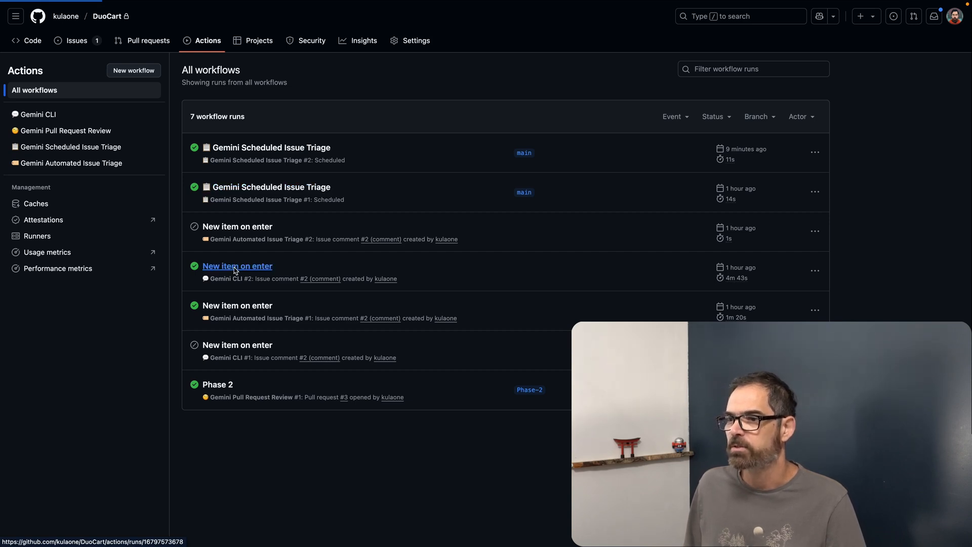
Open Gemini CLI run #2's gemini-cli job and read the Run Gemini fix plan.
left_click(237, 266)
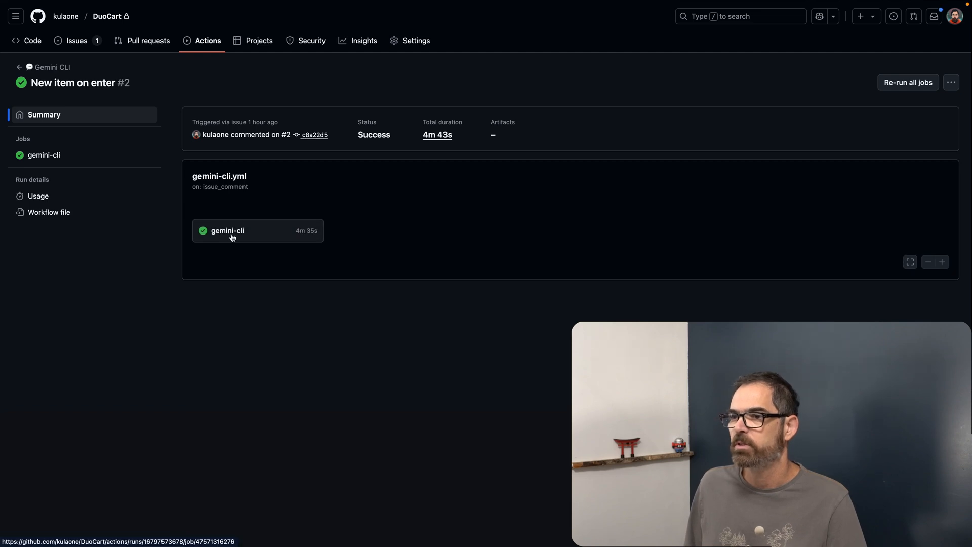
left_click(228, 231)
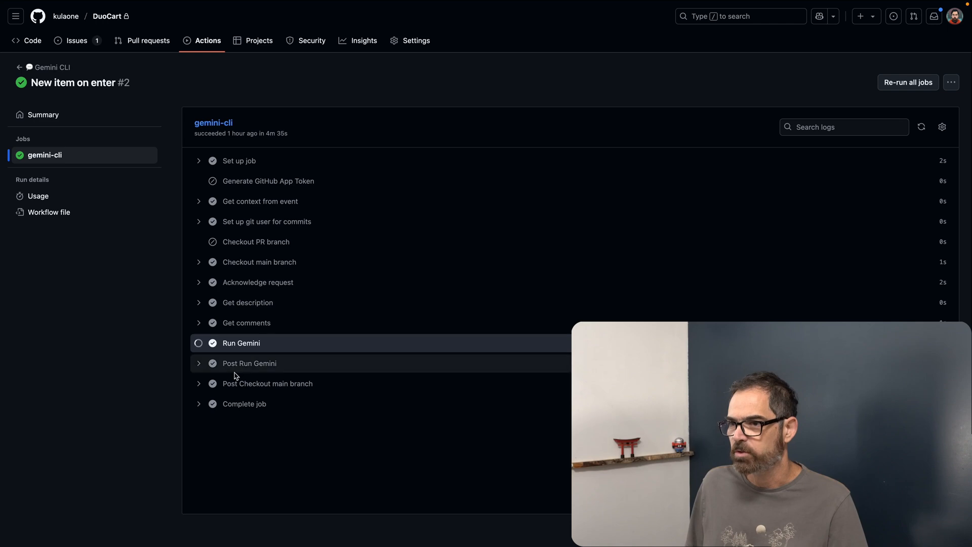
left_click(241, 343)
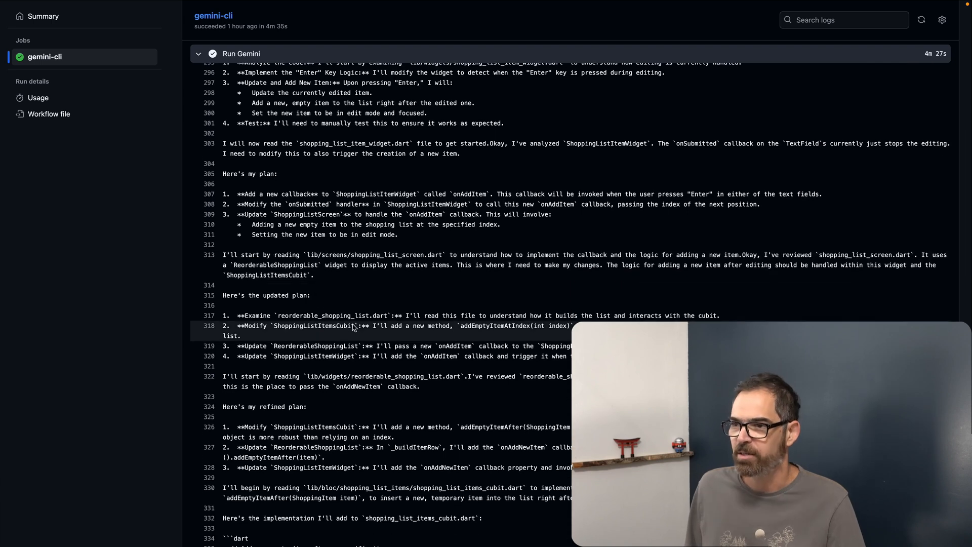
scroll("down", 3)
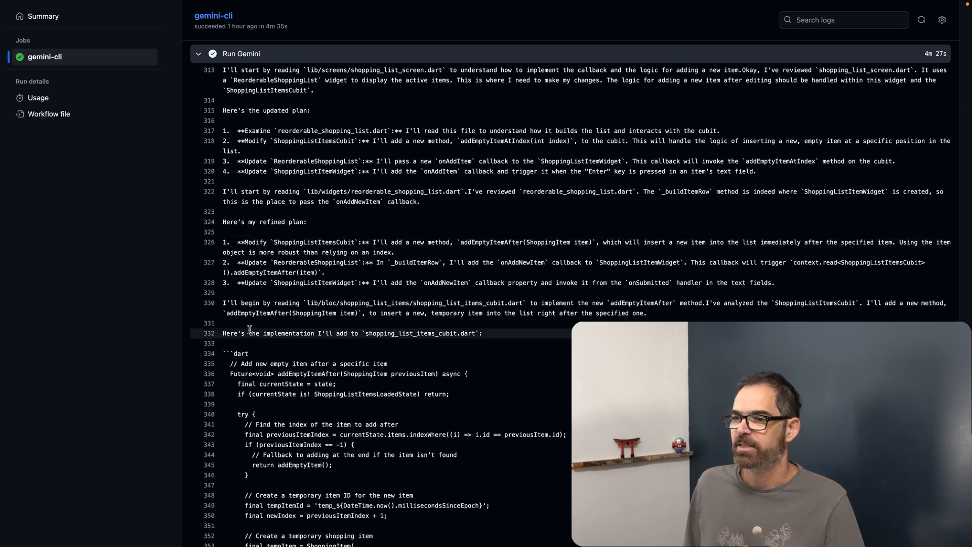
scroll("down", 3)
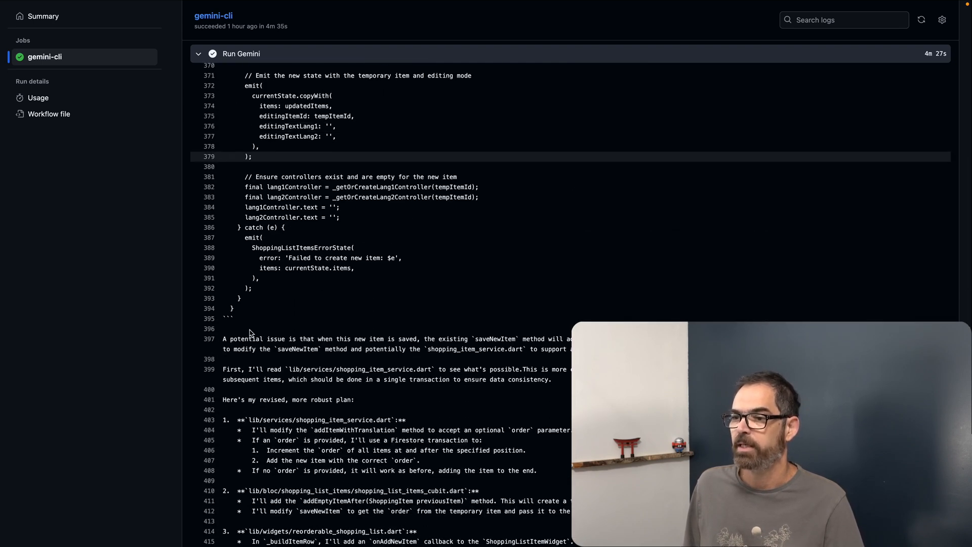
scroll("down", 3)
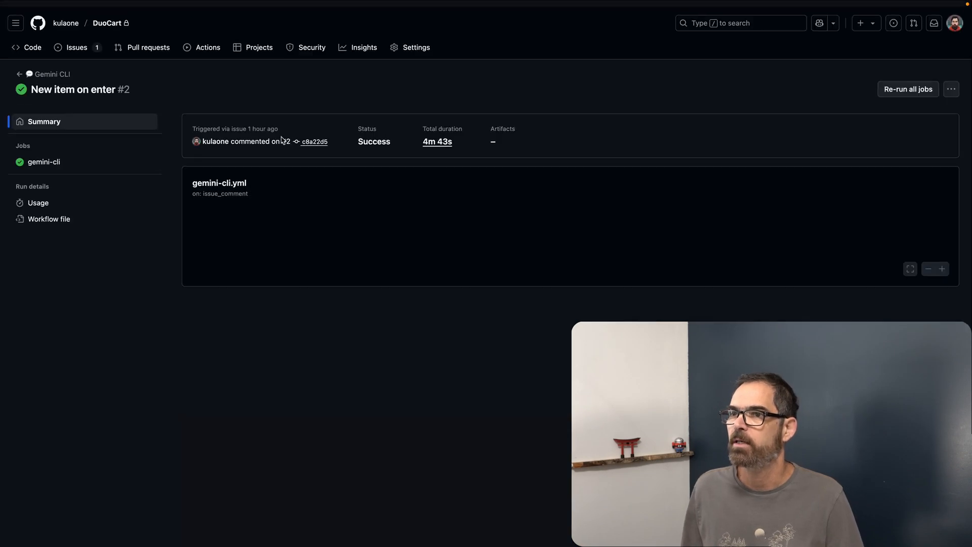
Open issue #2 'New item on enter' from the repository's Issues list.
left_click(75, 47)
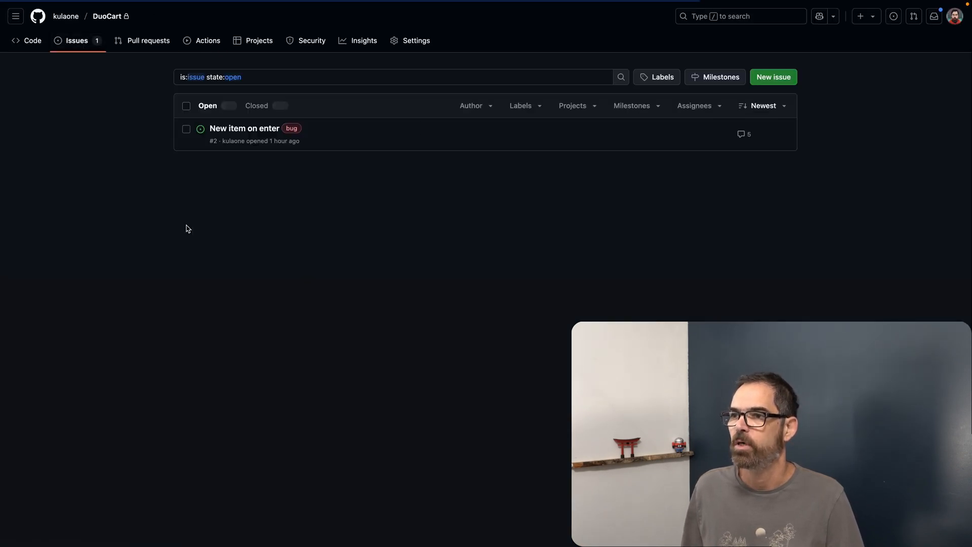
left_click(244, 128)
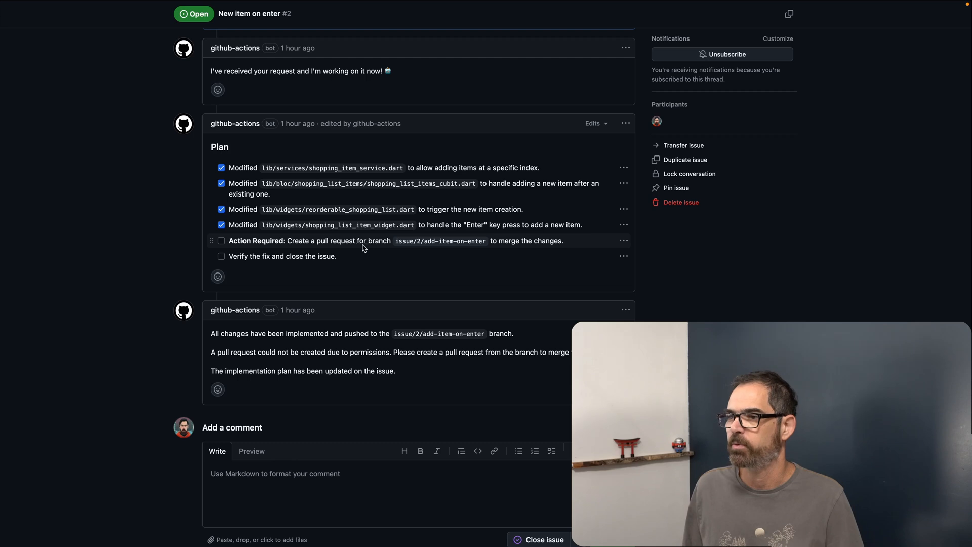
mouse_move(283, 246)
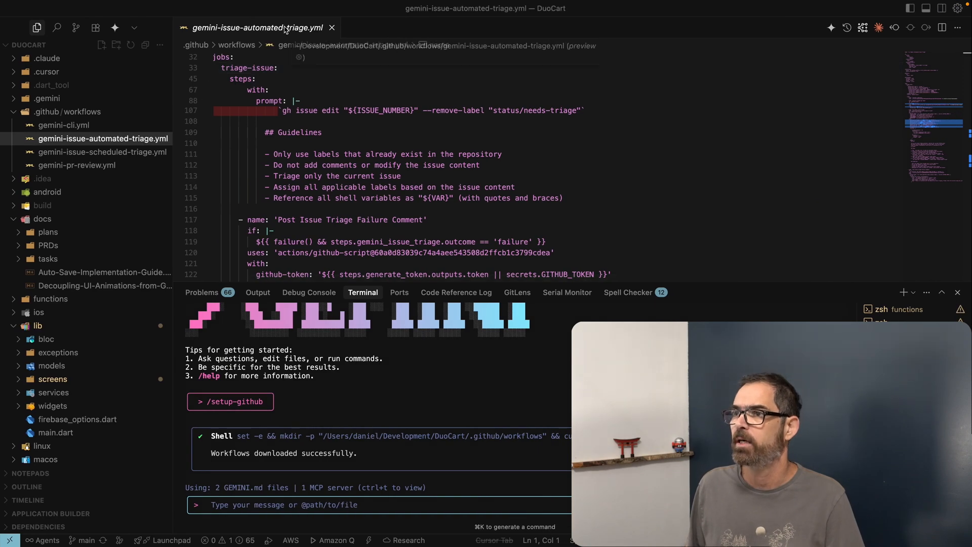
Switch Cursor's DuoCart checkout from main to the issue/2/add-item-on-enter branch.
left_click(84, 541)
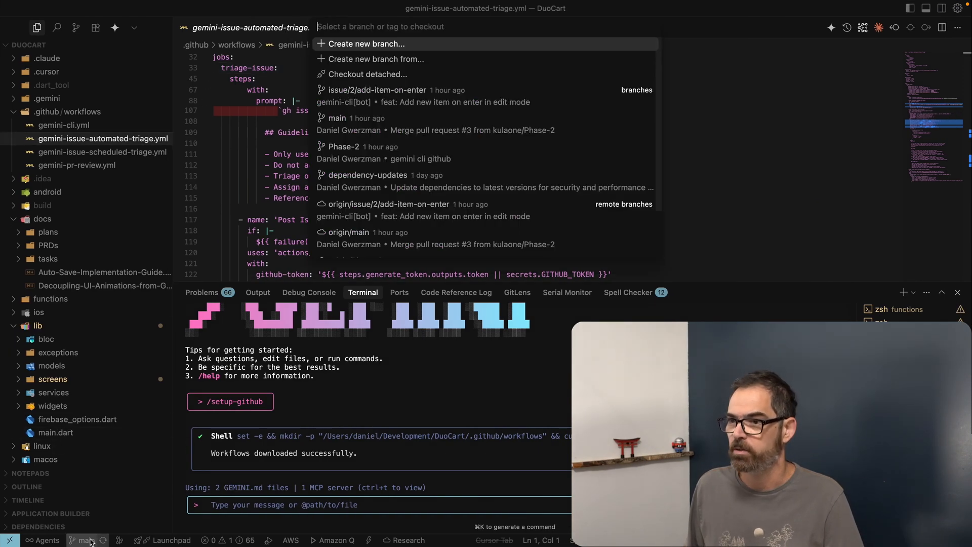
key("Escape")
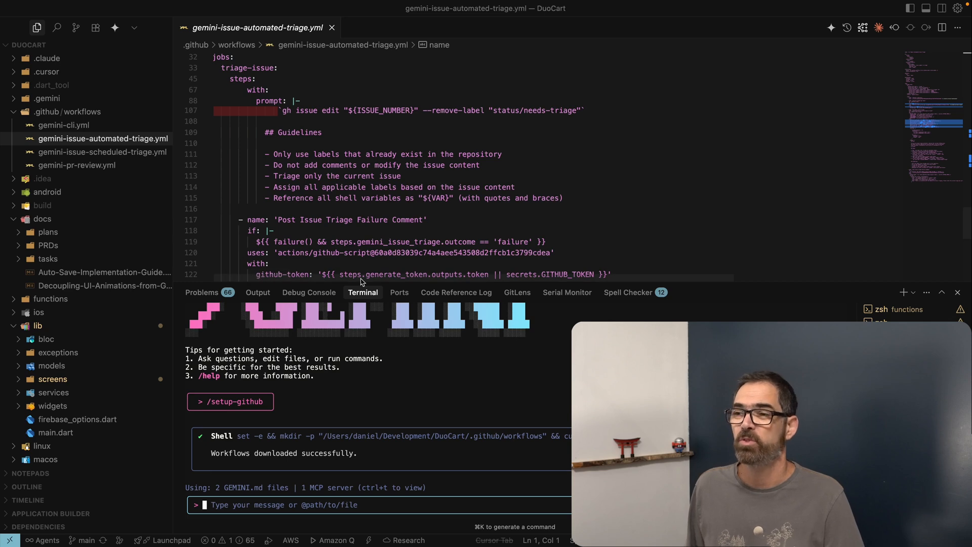
mouse_move(310, 359)
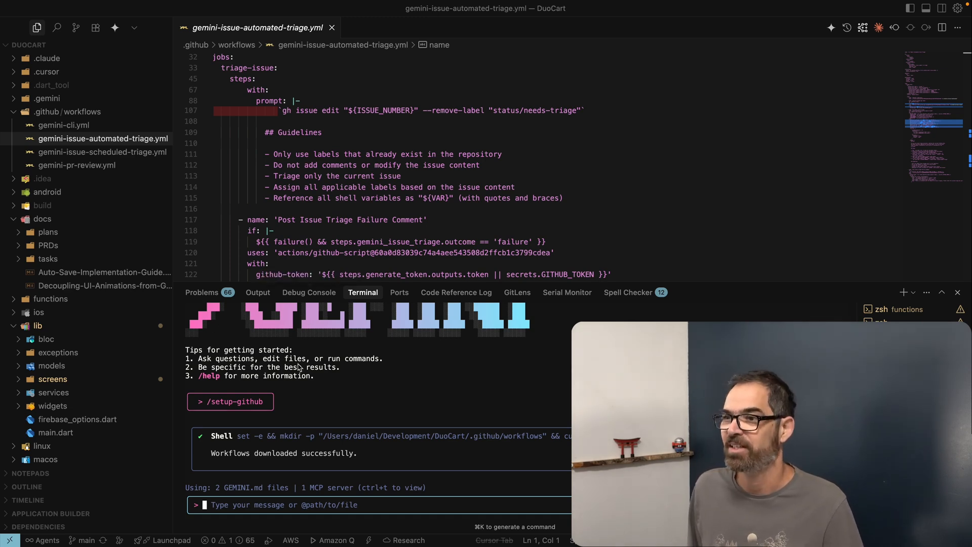
mouse_move(309, 270)
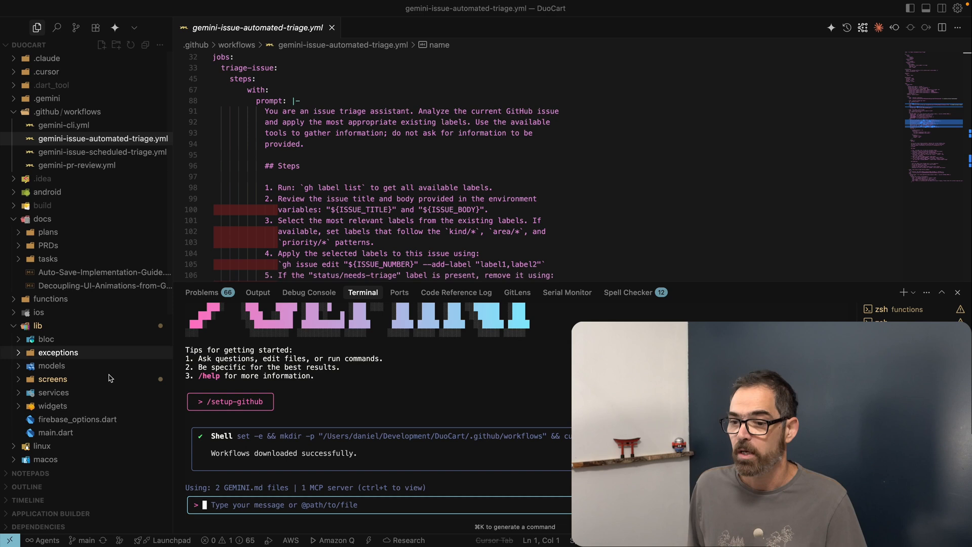
left_click(85, 541)
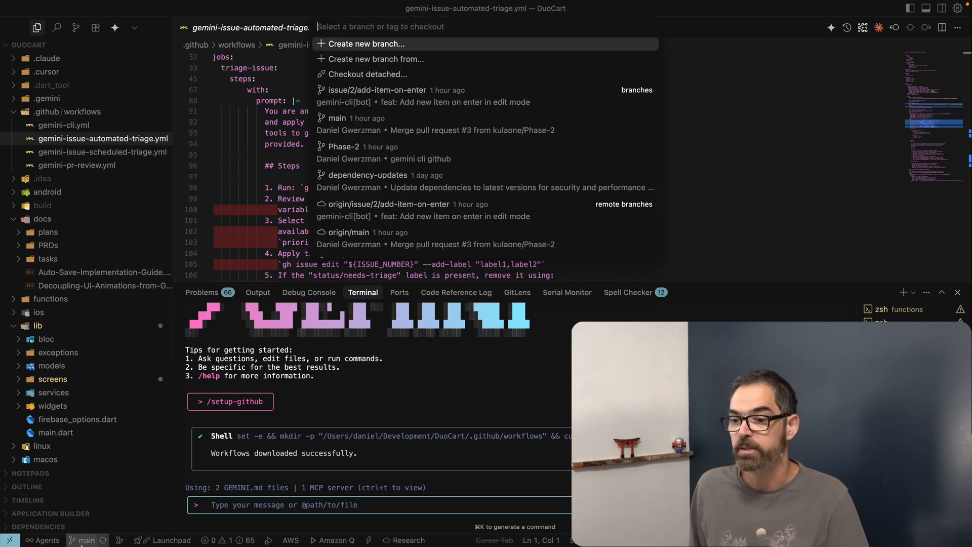
left_click(377, 89)
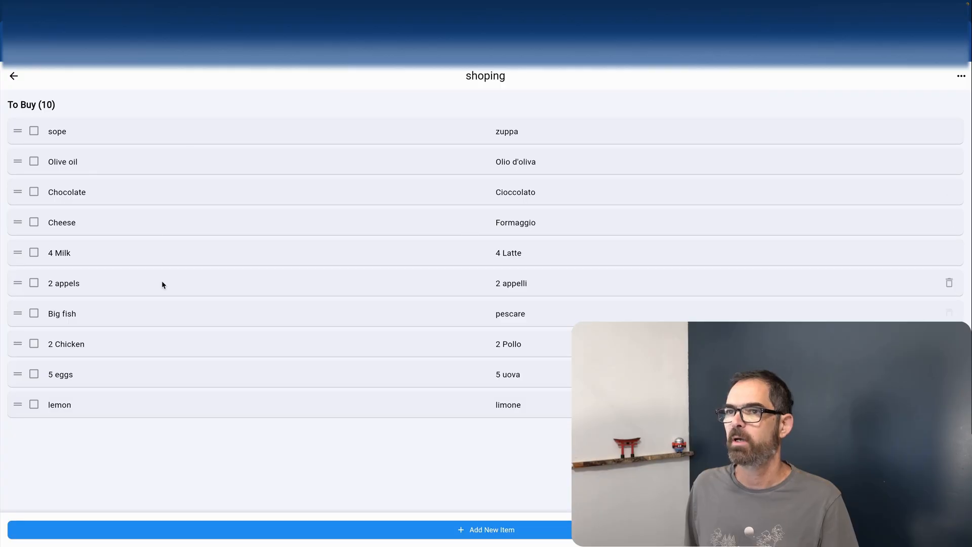
mouse_move(113, 261)
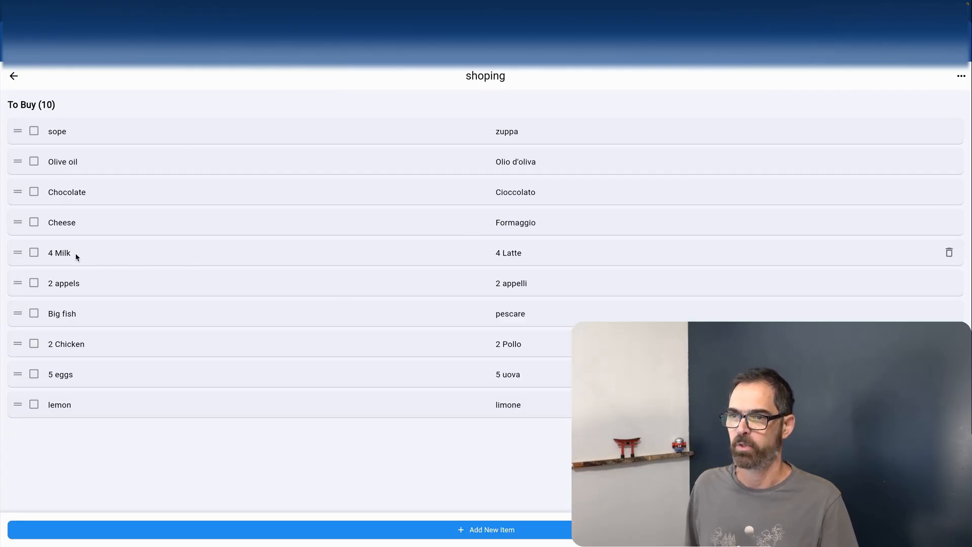
Add a new 'beer' item by editing 4 Milk and entering a new row.
left_click(70, 252)
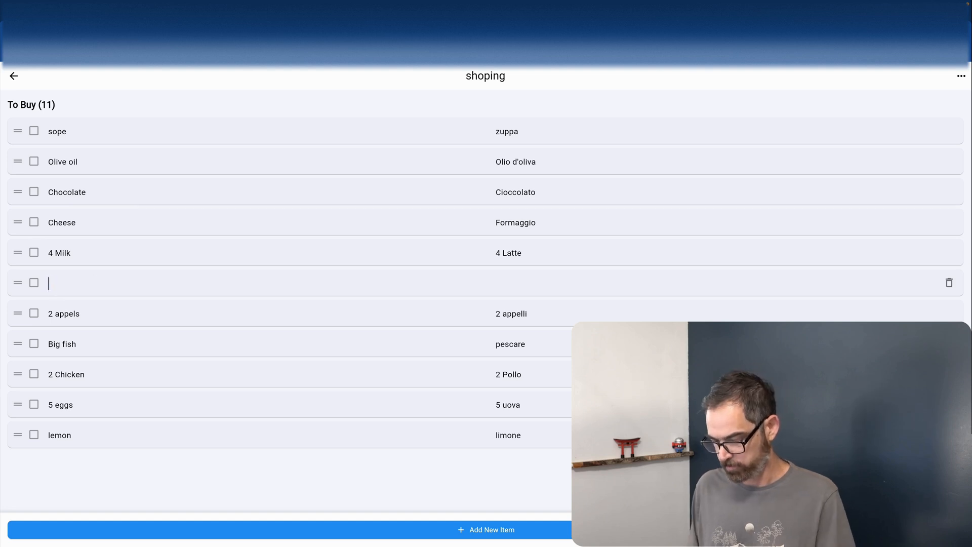
type("beer")
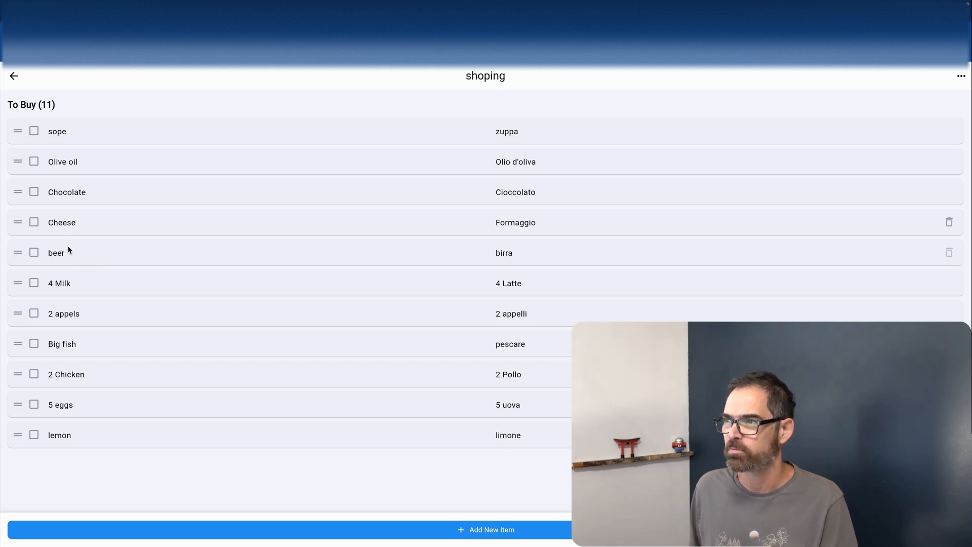
mouse_move(52, 258)
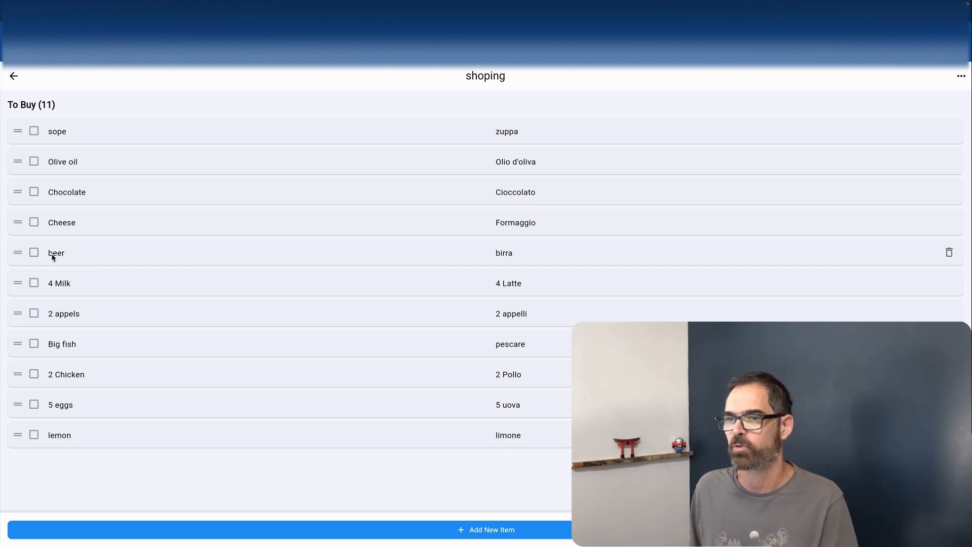
mouse_move(178, 246)
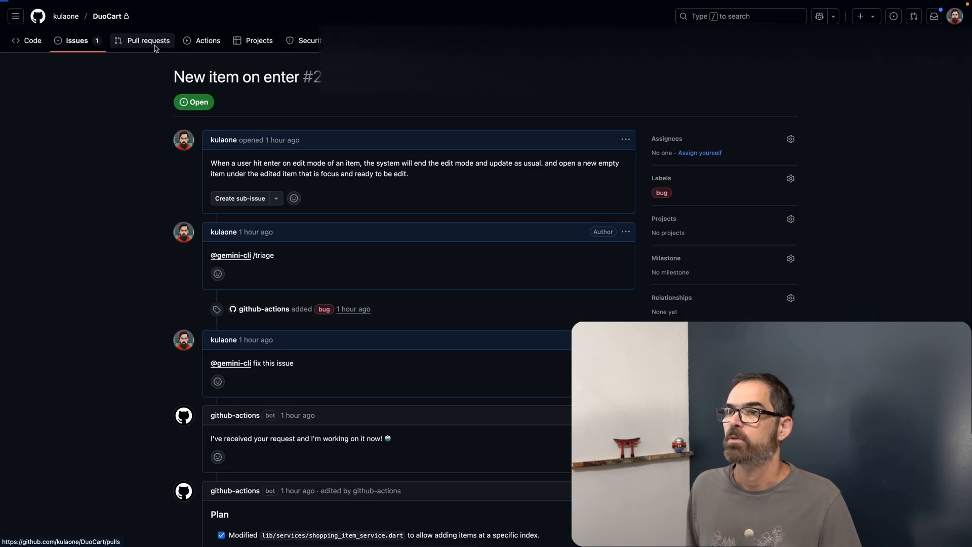
Compare issue/2/add-item-on-enter against main: one commit, six changed files.
left_click(148, 40)
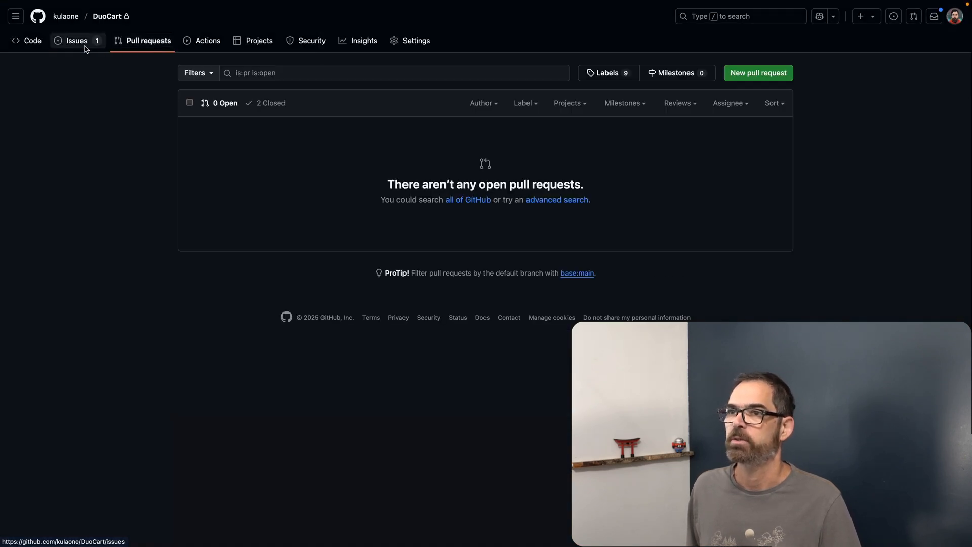
left_click(26, 41)
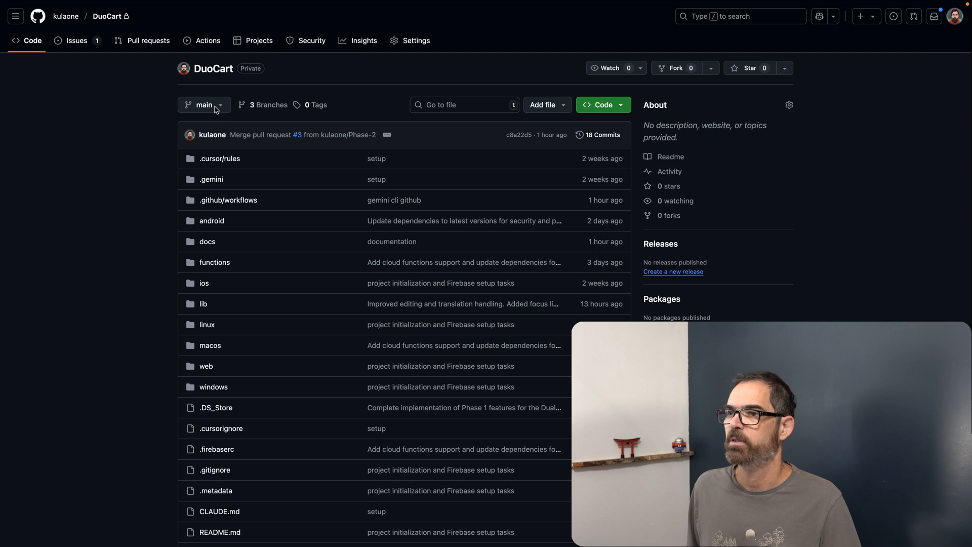
left_click(204, 105)
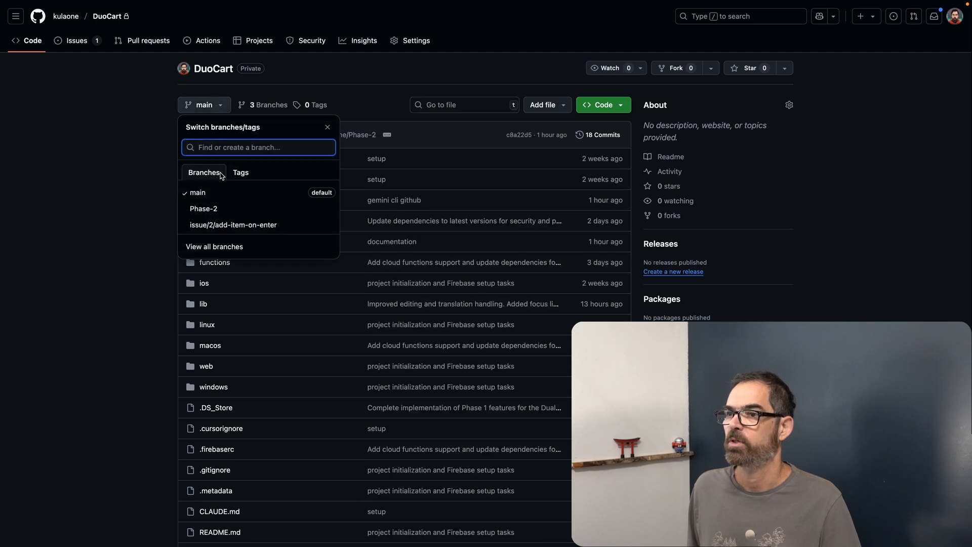
left_click(233, 225)
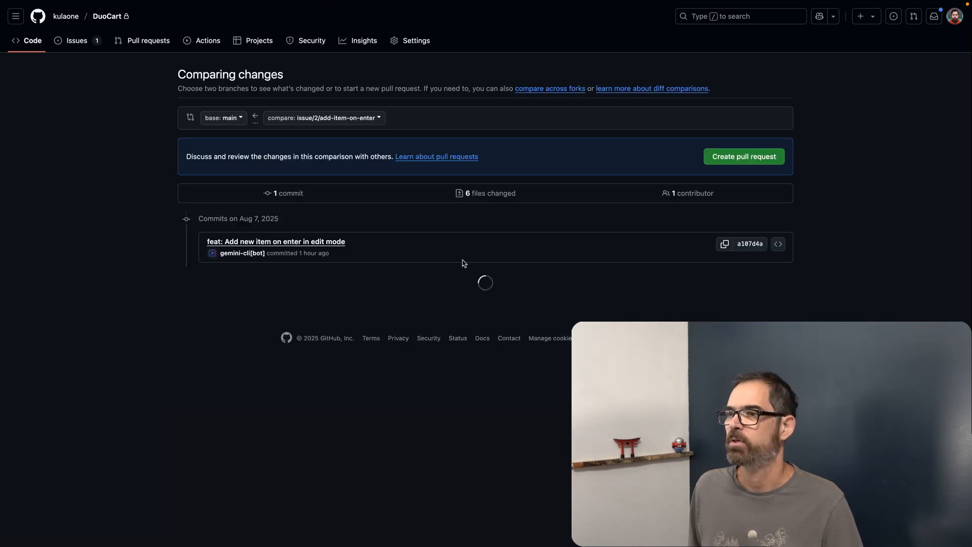
scroll("down", 3)
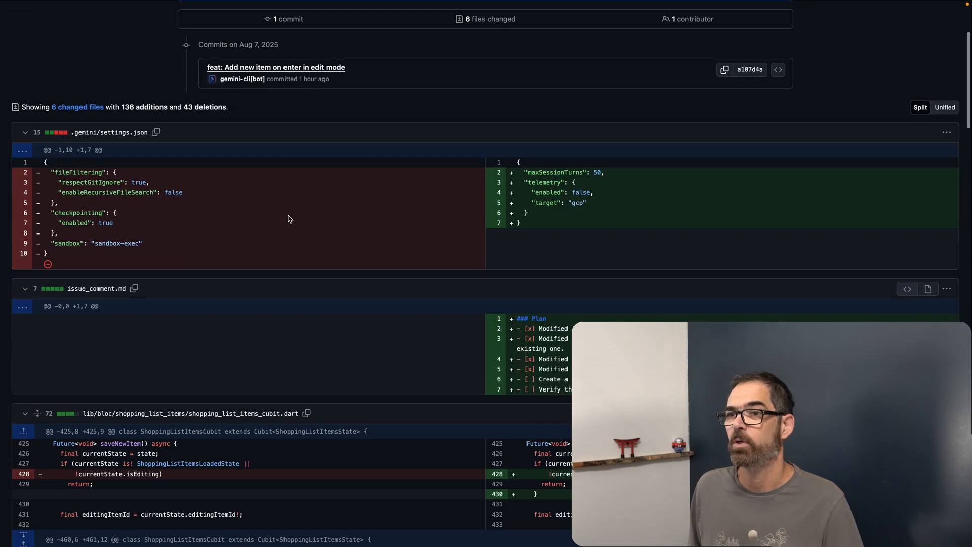
mouse_move(102, 143)
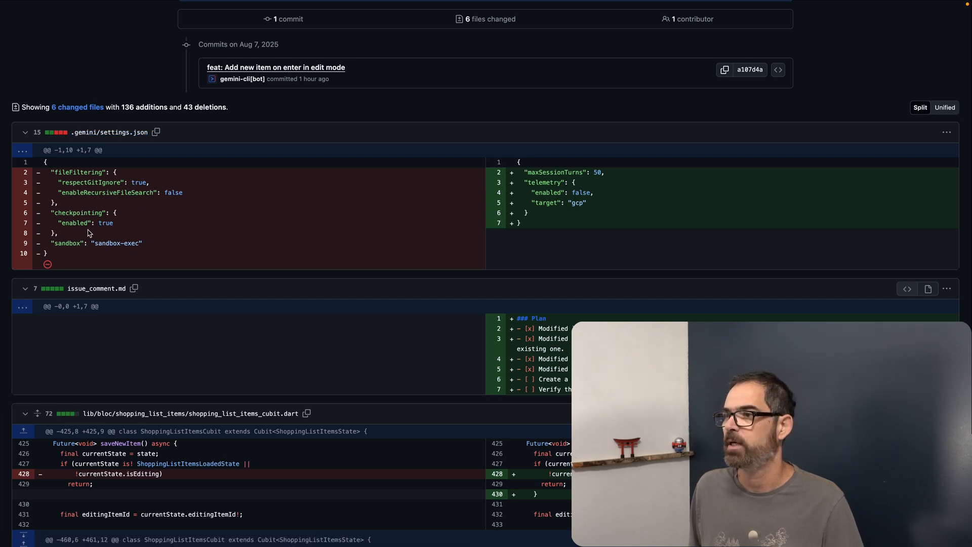
mouse_move(390, 268)
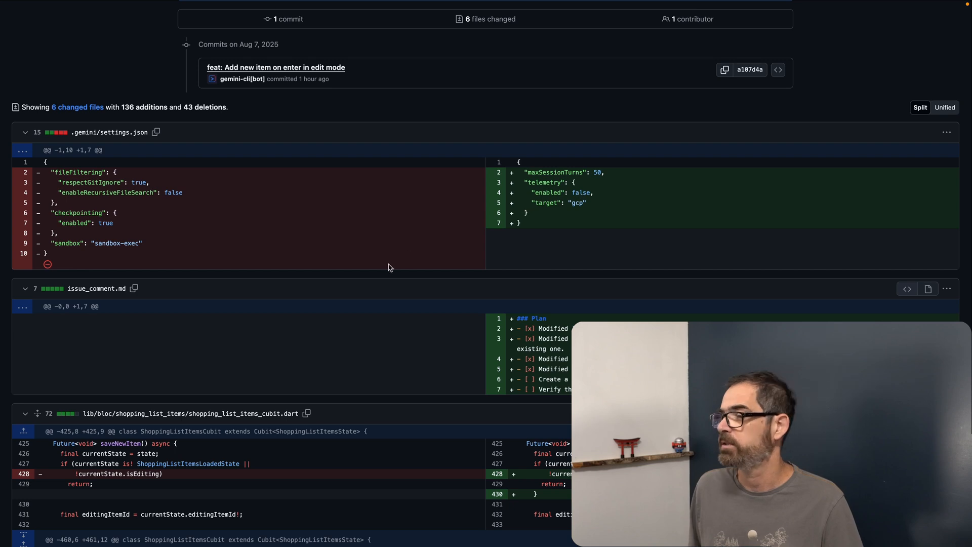
scroll("down", 3)
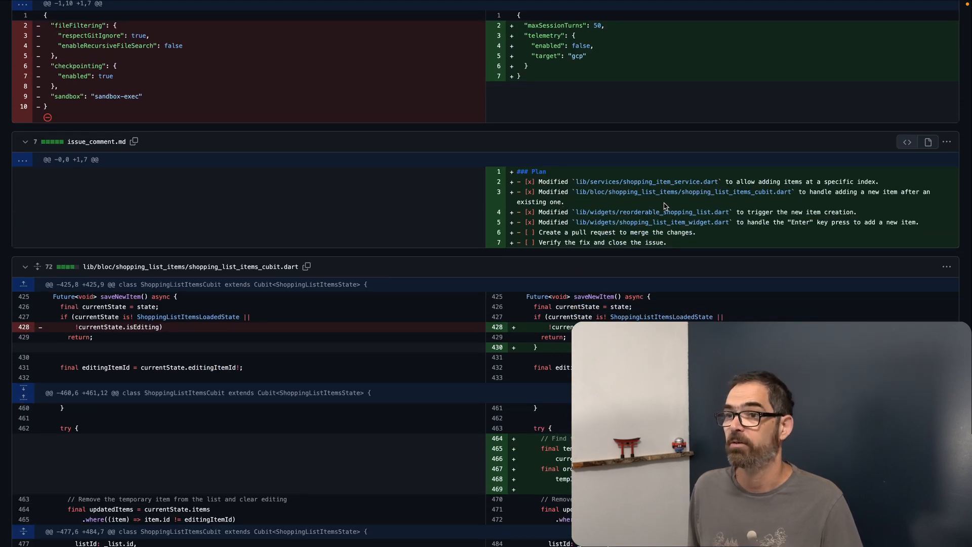
mouse_move(197, 212)
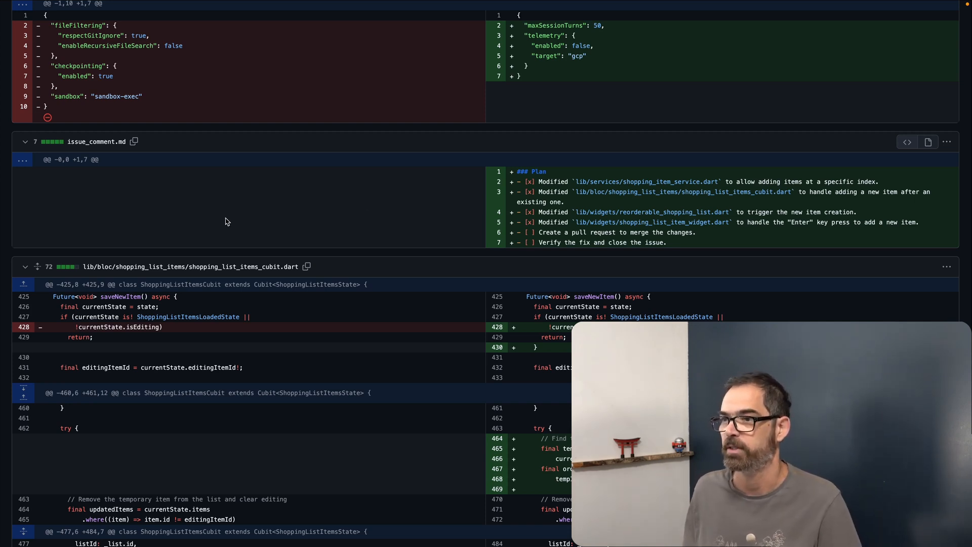
scroll("down", 3)
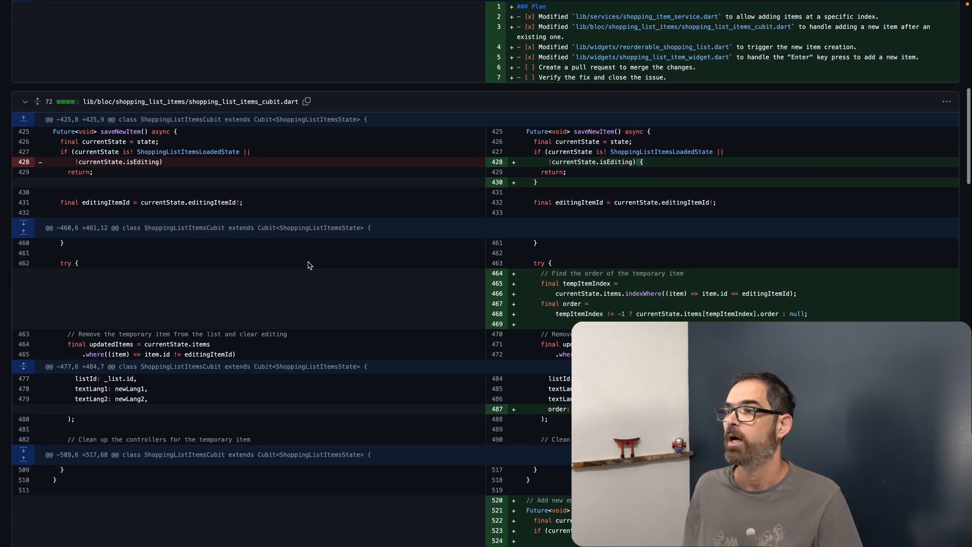
scroll("down", 3)
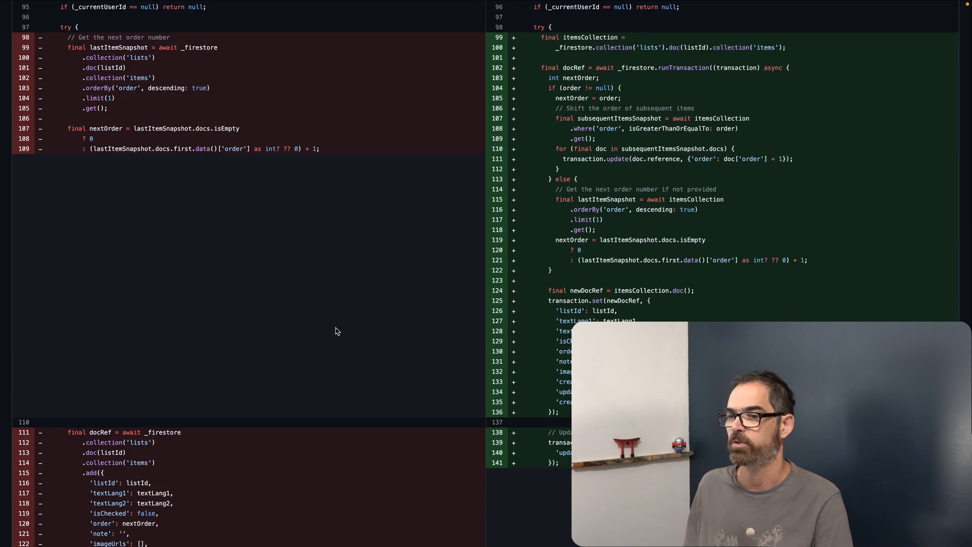
scroll("down", 3)
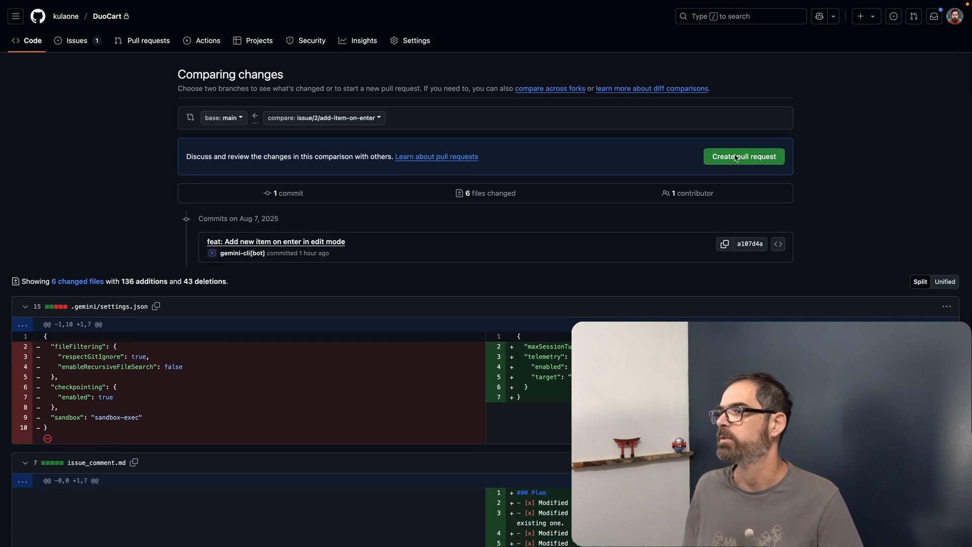
Open pull request #4 'feat: Add new item on enter in edit mode' with the default title.
left_click(744, 156)
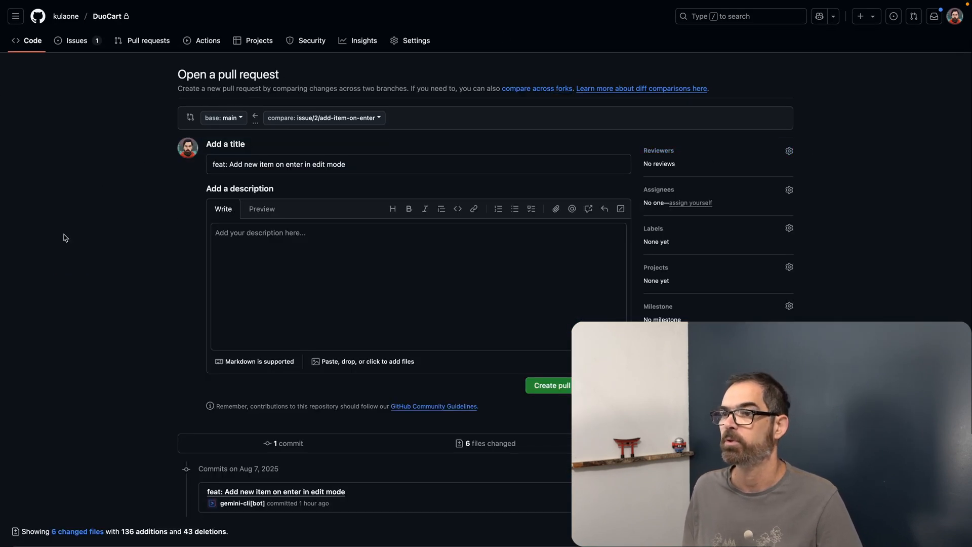
mouse_move(205, 180)
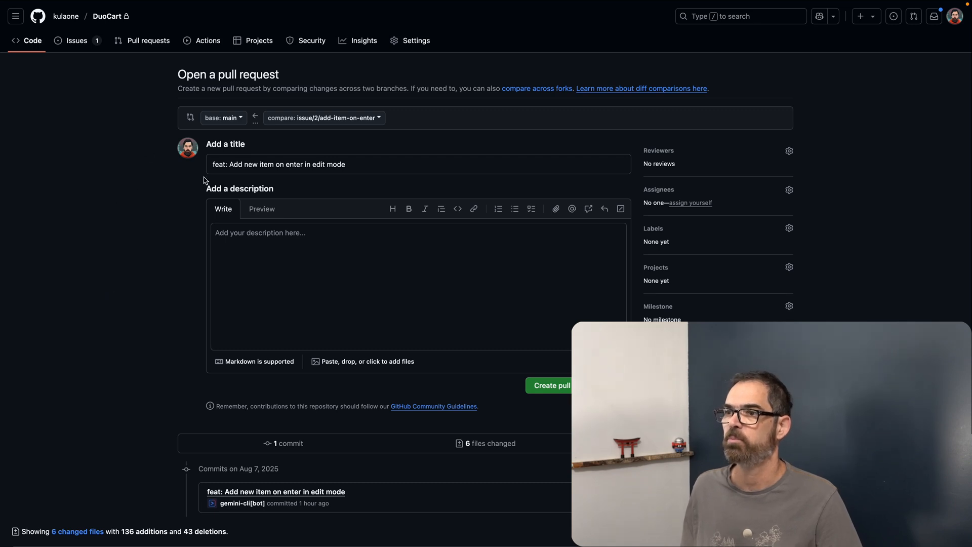
left_click(291, 235)
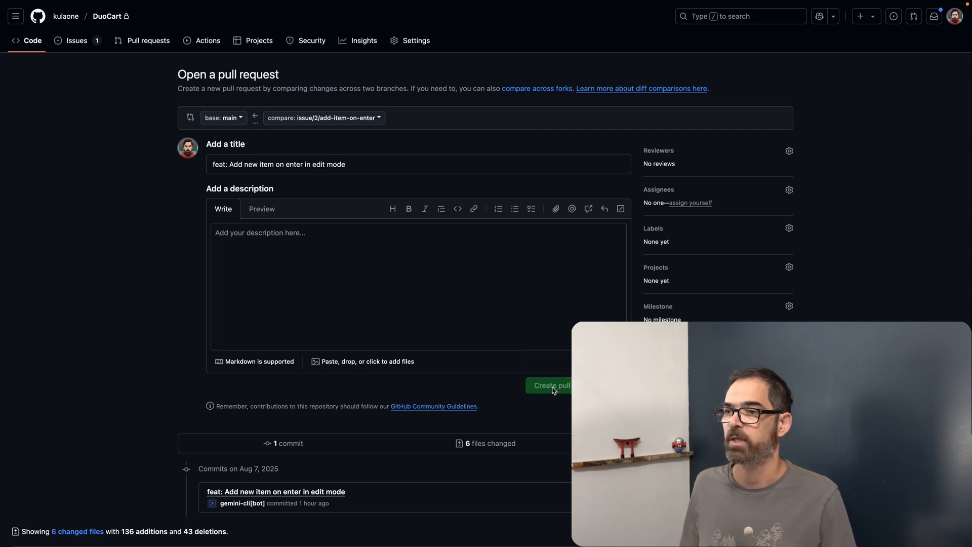
left_click(552, 386)
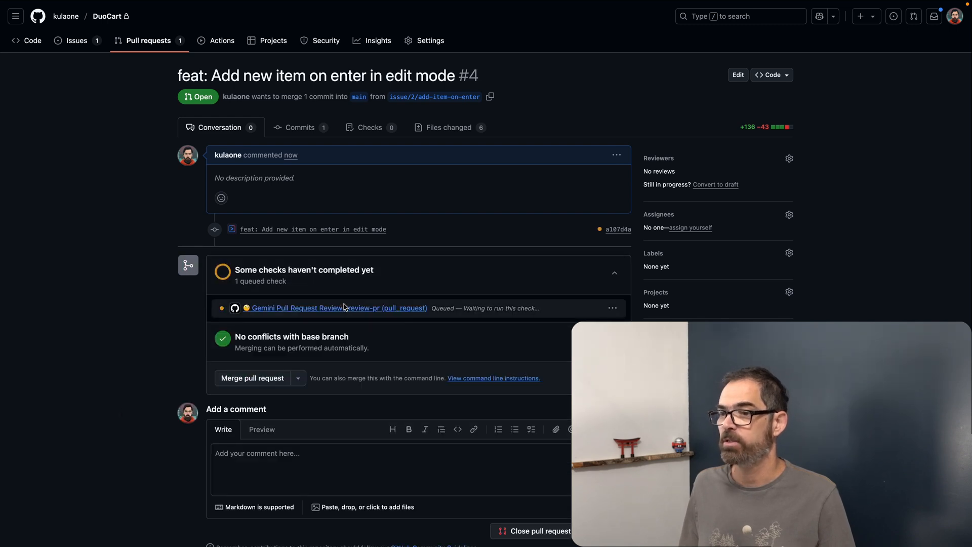
mouse_move(294, 320)
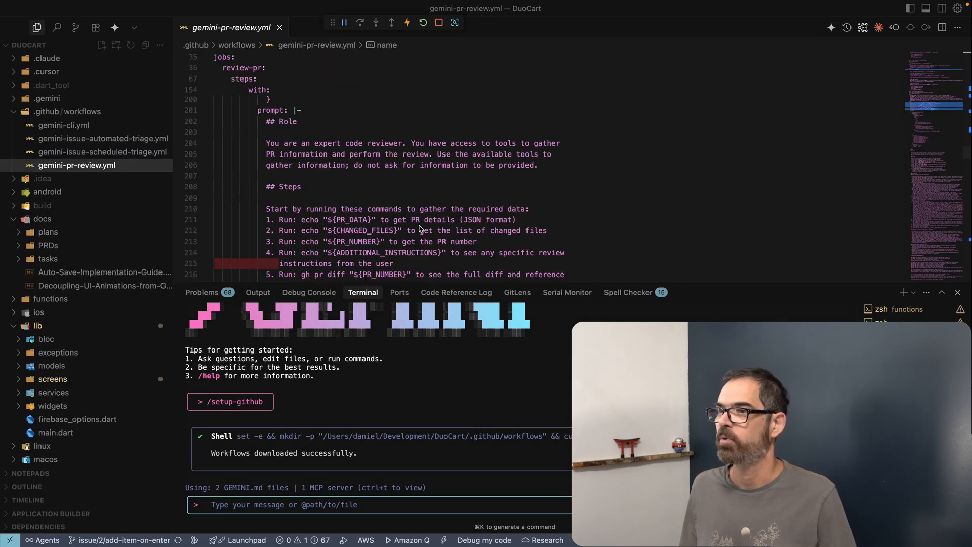
scroll("down", 3)
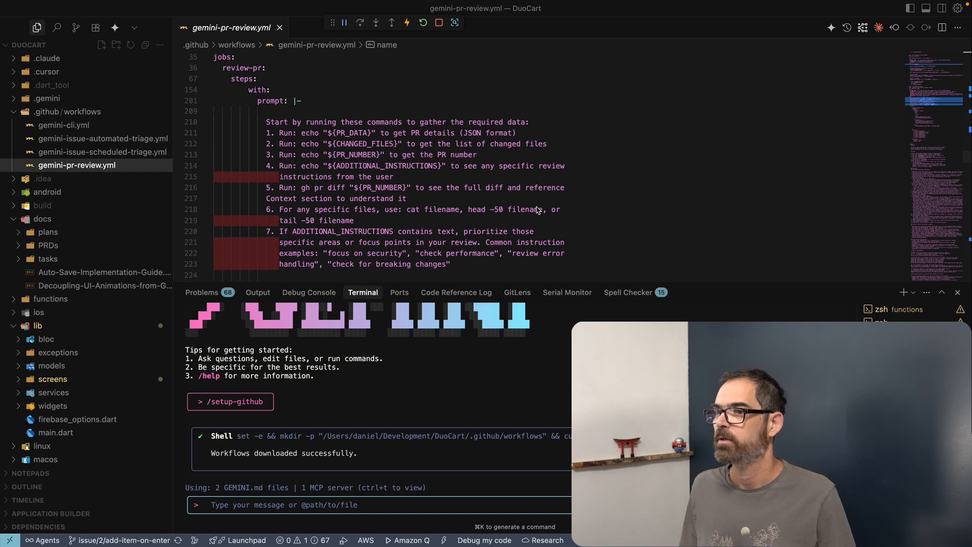
scroll("down", 3)
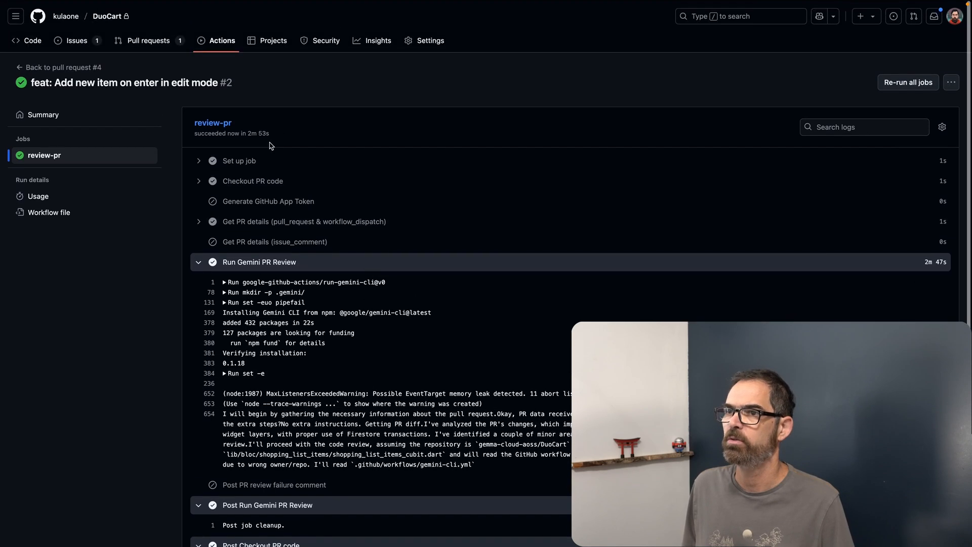
mouse_move(148, 44)
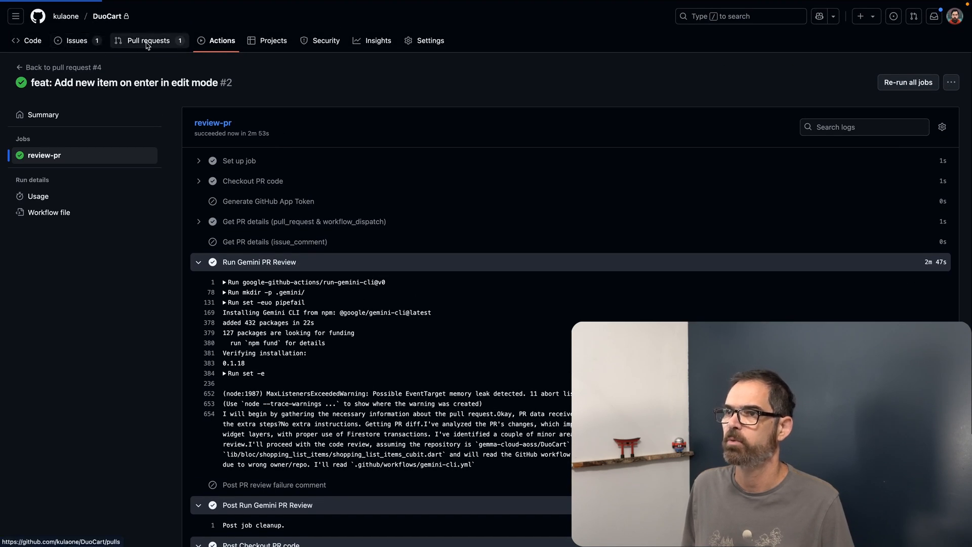
Review PR #4's Gemini summary and two inline suggestions, then focus a Reply box.
left_click(149, 41)
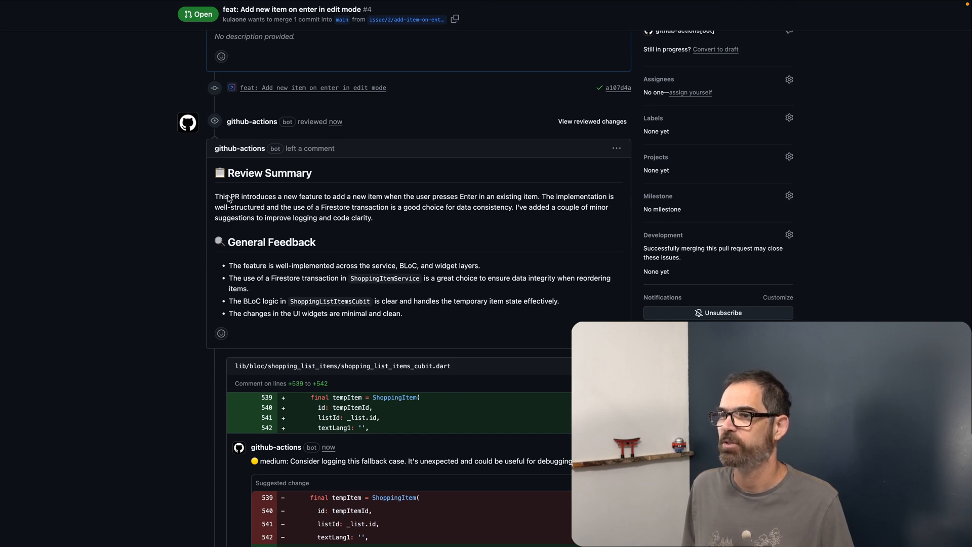
scroll("down", 3)
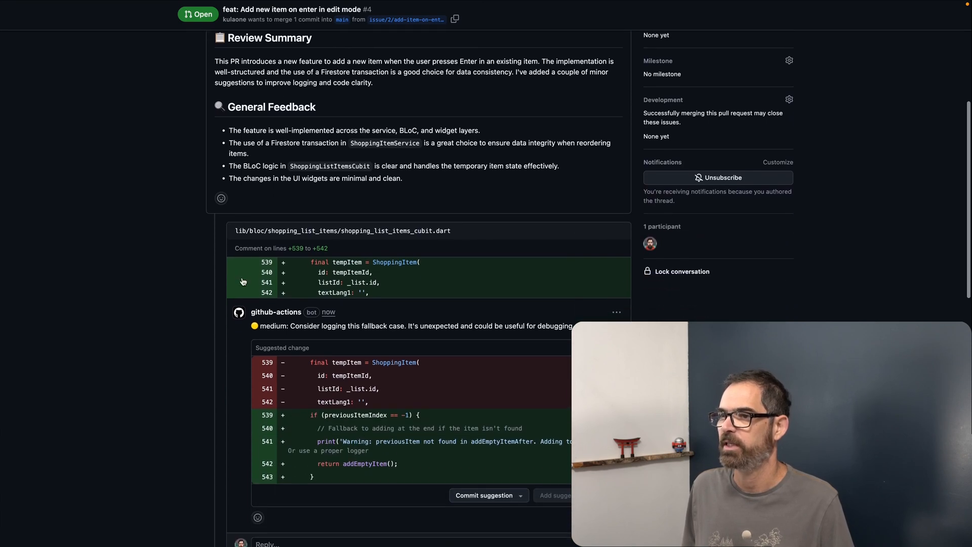
scroll("down", 3)
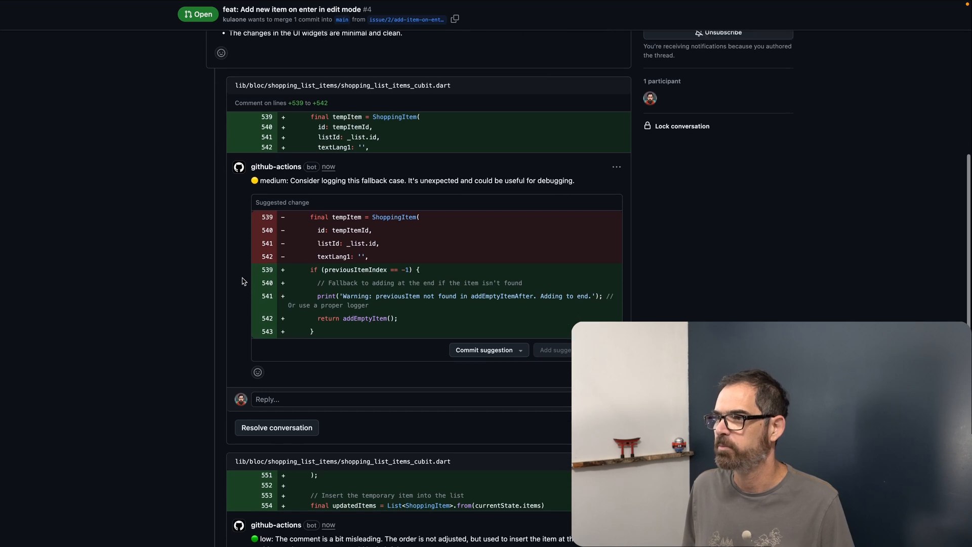
scroll("down", 3)
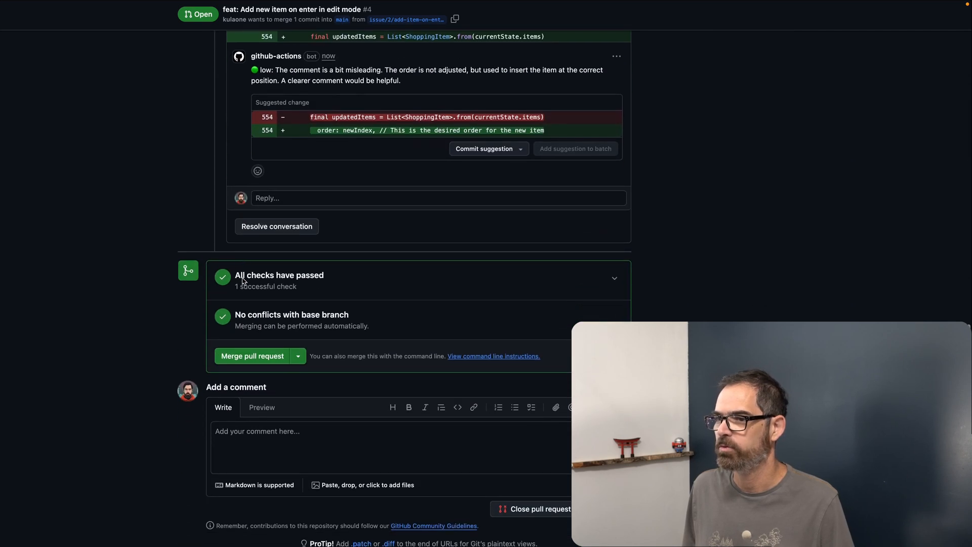
scroll("up", 3)
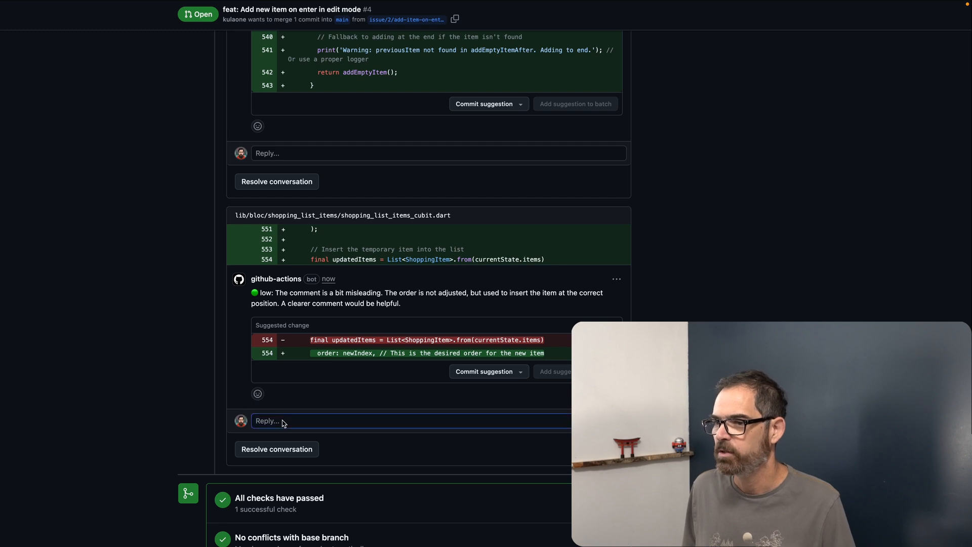
left_click(282, 420)
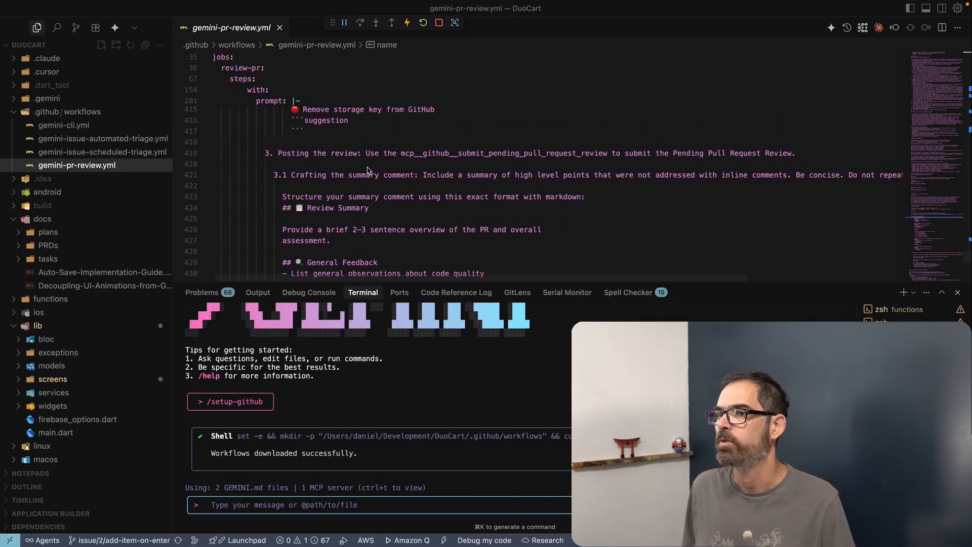
scroll("down", 3)
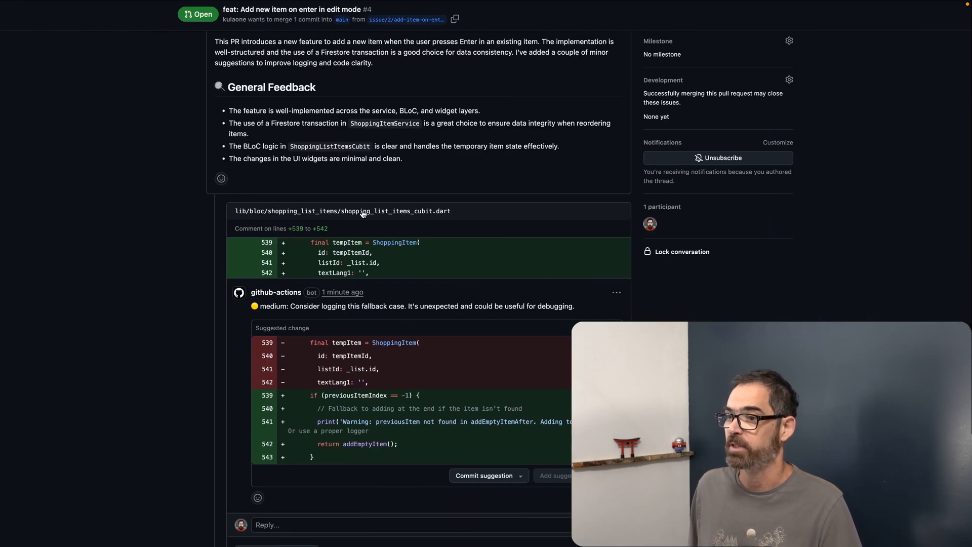
scroll("down", 3)
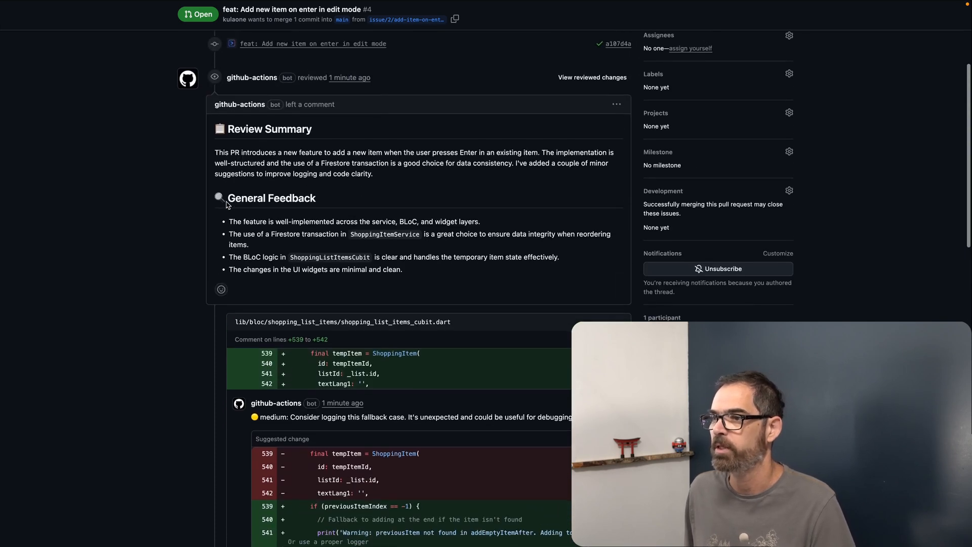
scroll("down", 3)
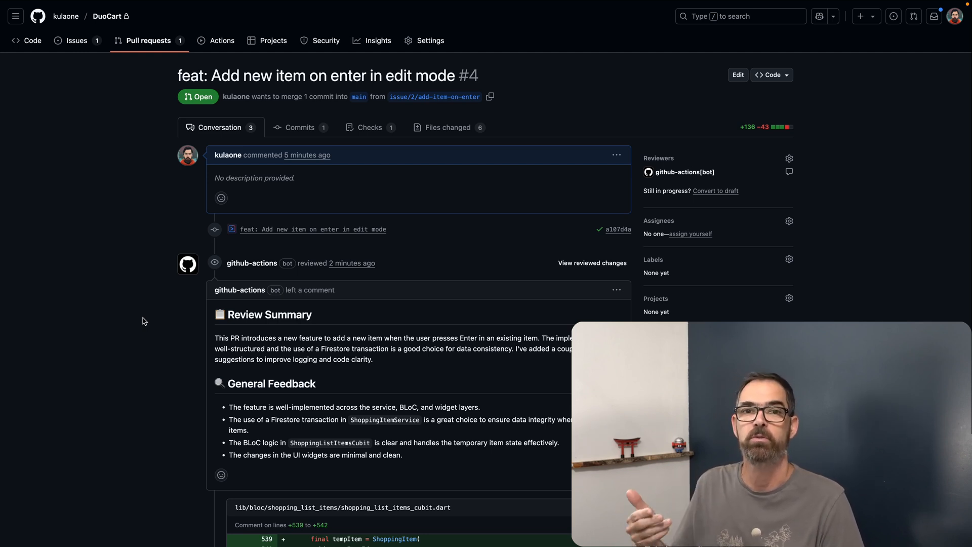
scroll("down", 3)
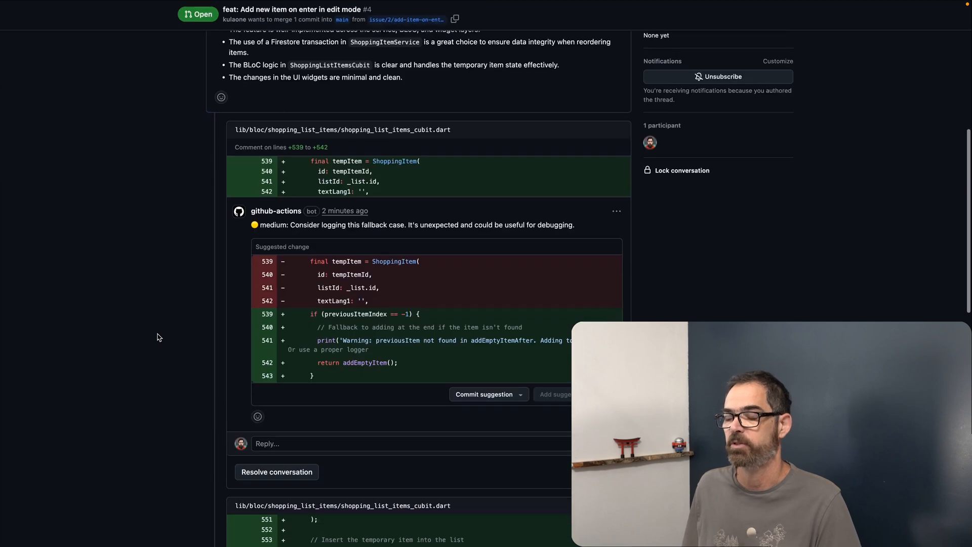
scroll("down", 3)
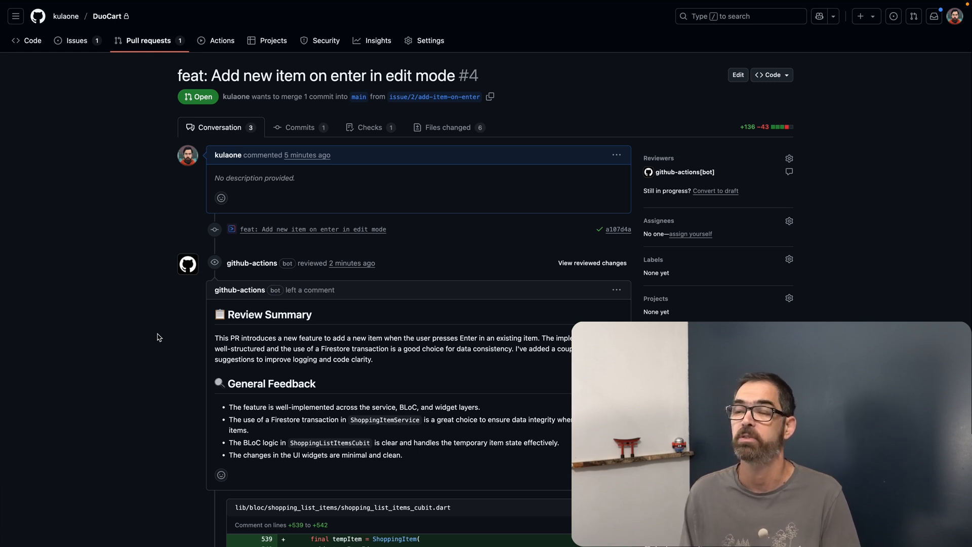
mouse_move(146, 253)
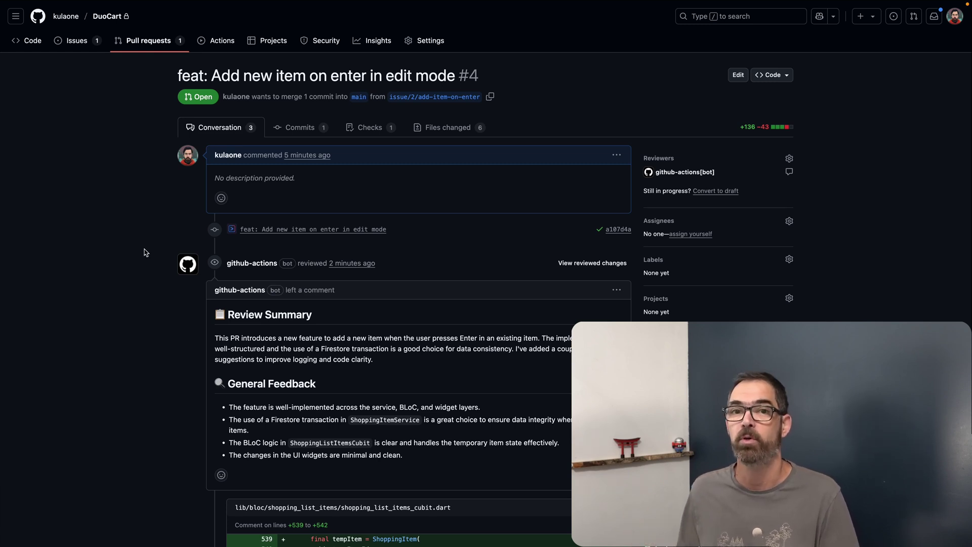